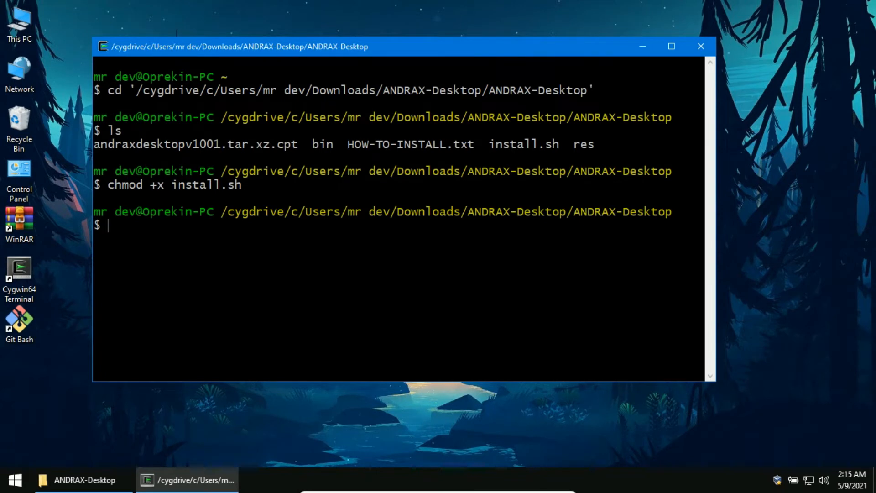
Run bash install.sh in Cygwin and Git Bash; both fail demanding root
text(bash install.sh)
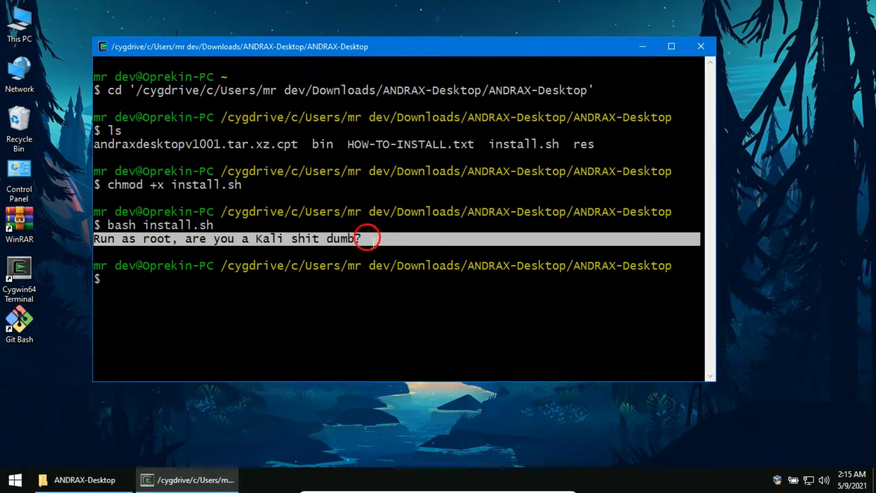
text(bash install.sh)
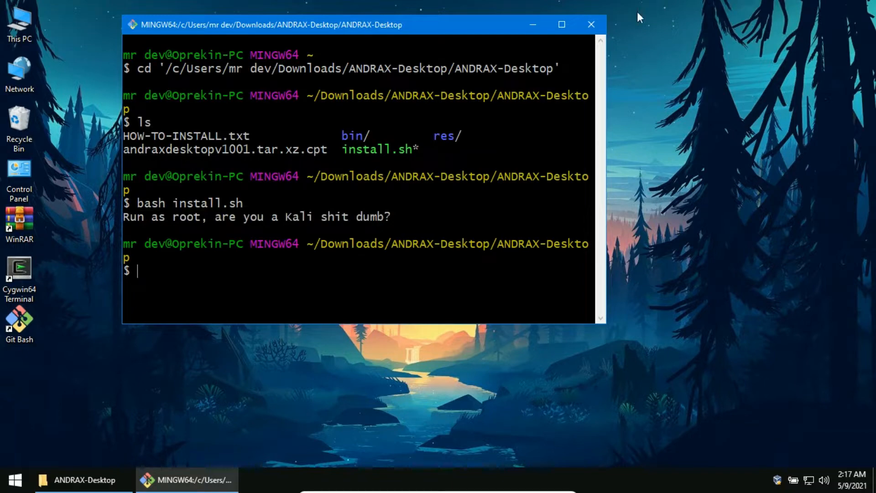
mouse_move(592, 24)
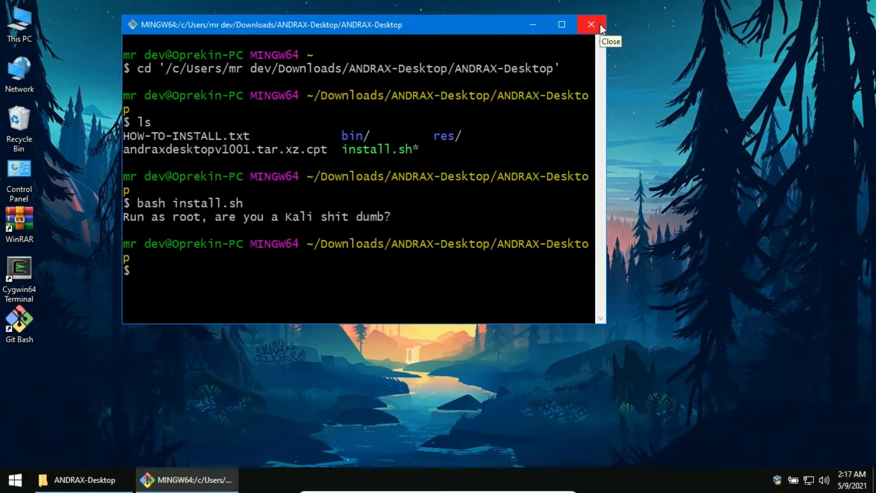
Close Git Bash, subscribe to Techno Science, and enable notifications for new uploads
click(591, 24)
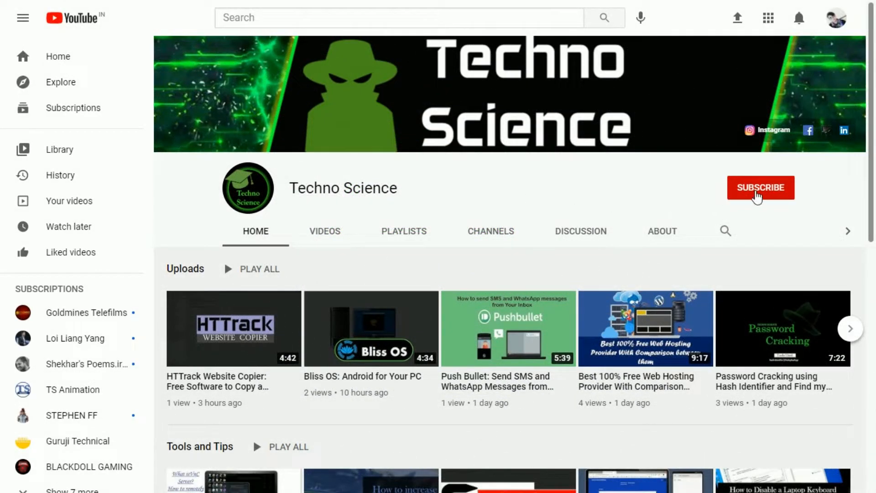
click(760, 187)
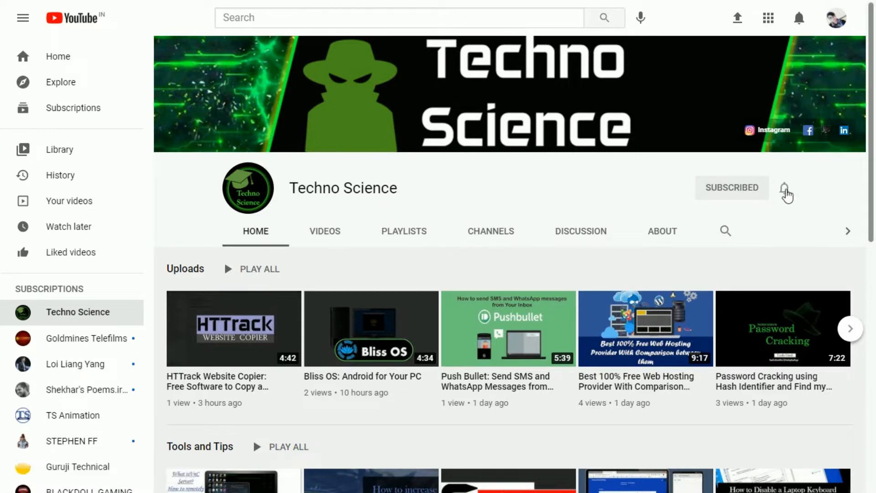
click(785, 188)
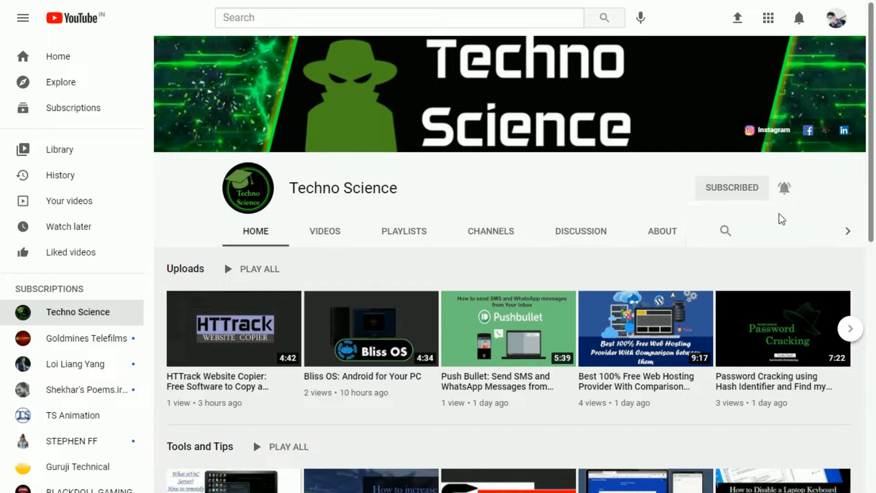
click(784, 188)
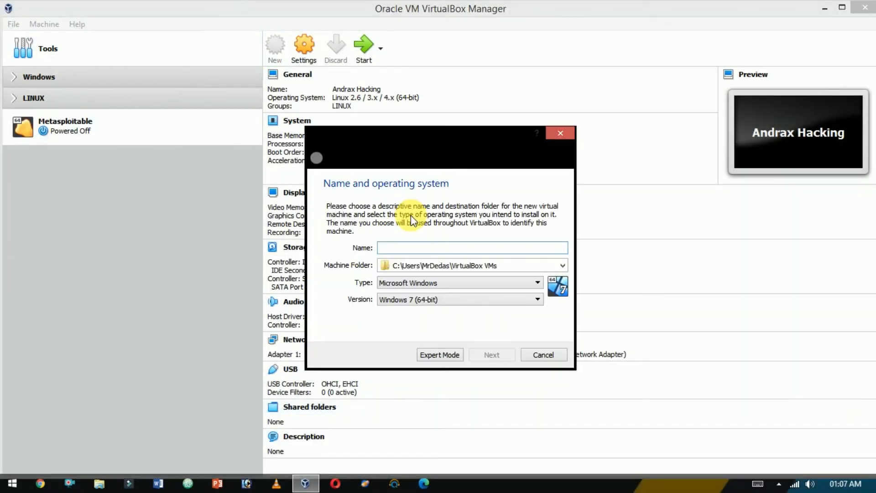
Name the VM Bodhi Linux (Linux 64-bit), give it 1618 MB memory and a new hard disk
text(Bodhi Linux)
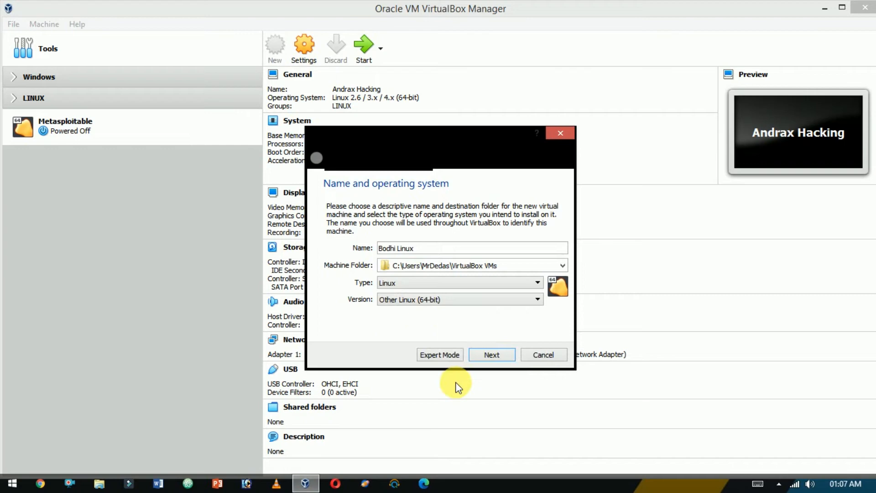
click(491, 354)
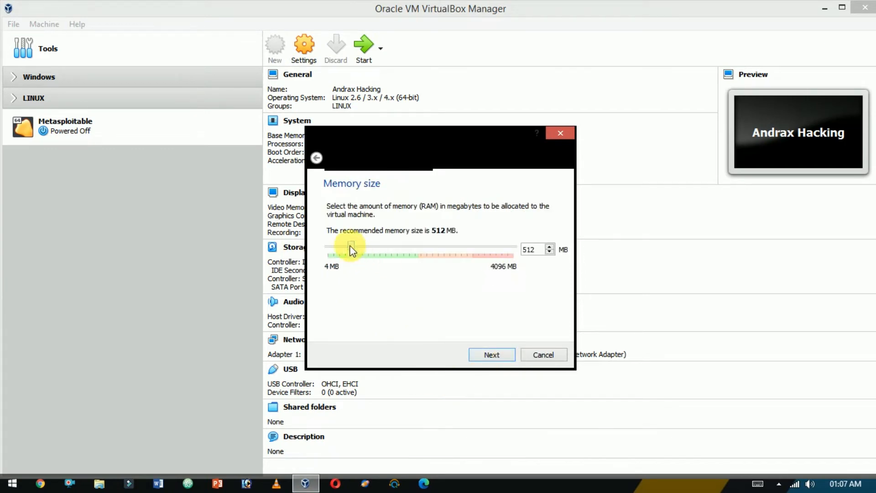
drag(349, 248, 403, 249)
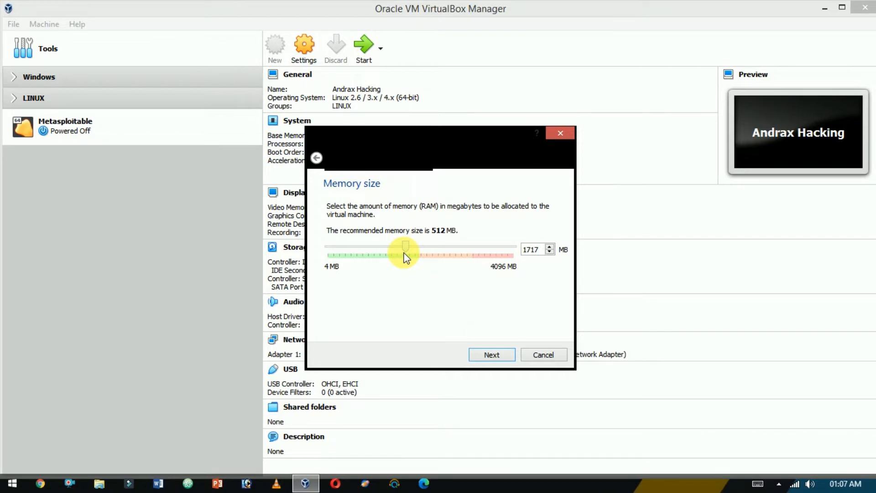
drag(405, 246, 401, 247)
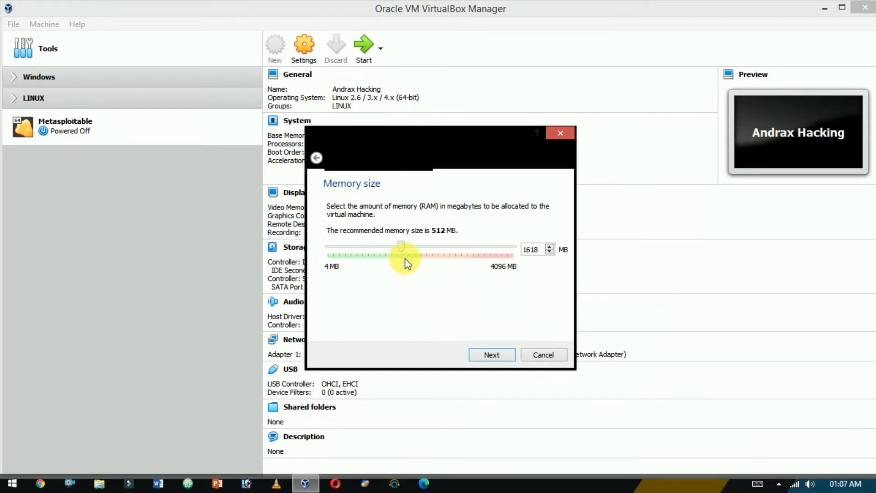
click(492, 354)
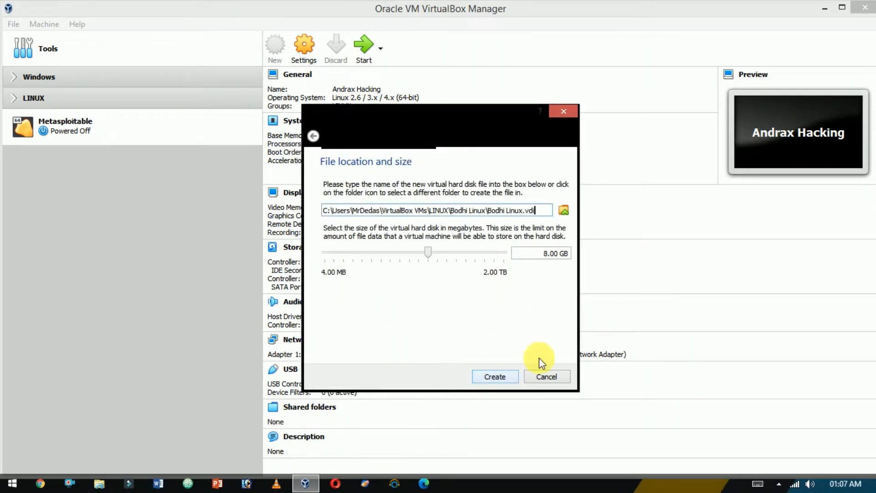
drag(428, 252, 434, 253)
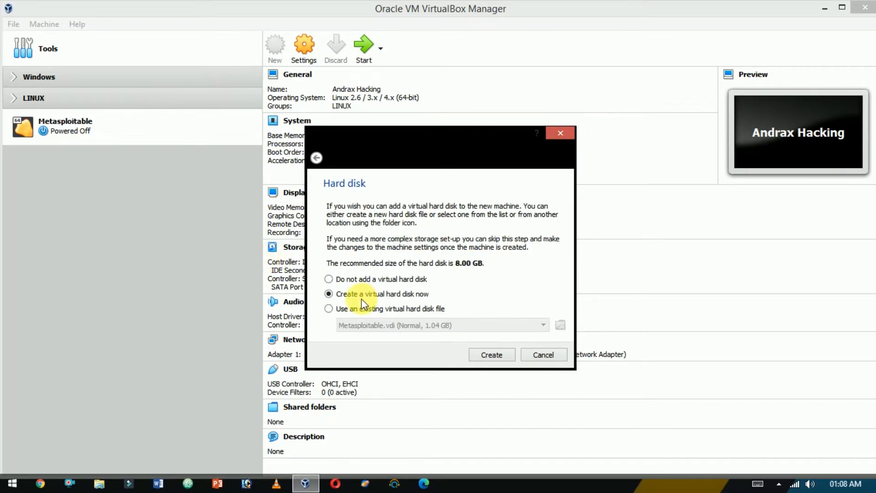
click(491, 354)
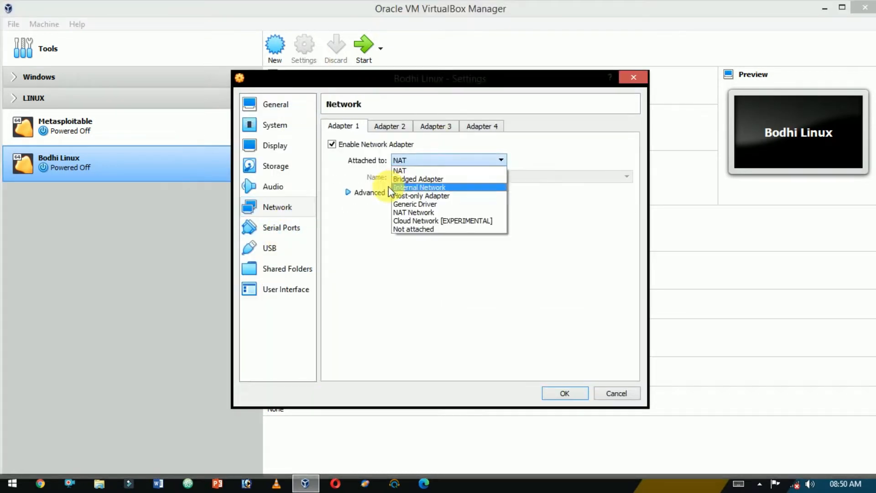
Use Bridged Adapter and 128 MB video memory, attach the ISO, save and boot
click(418, 179)
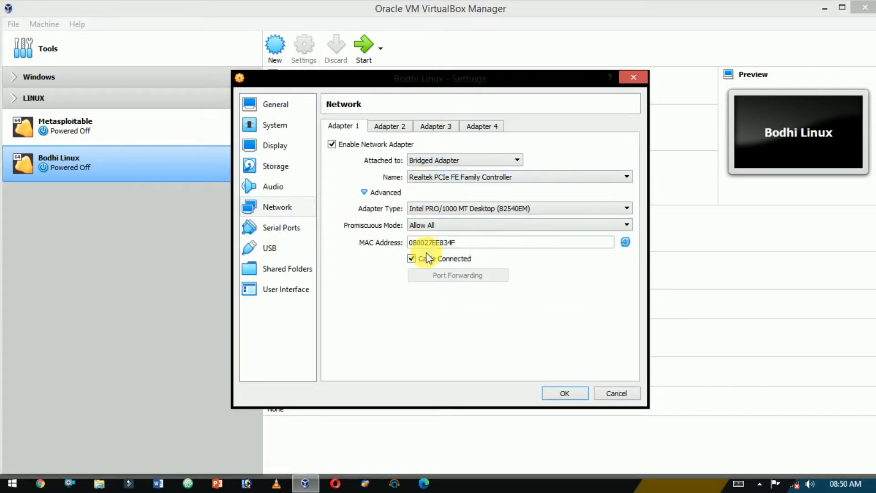
click(275, 145)
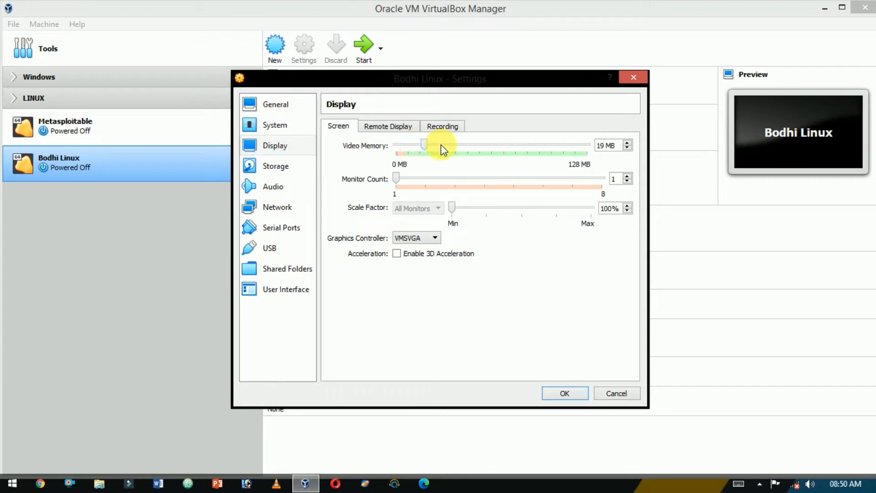
drag(422, 145, 587, 145)
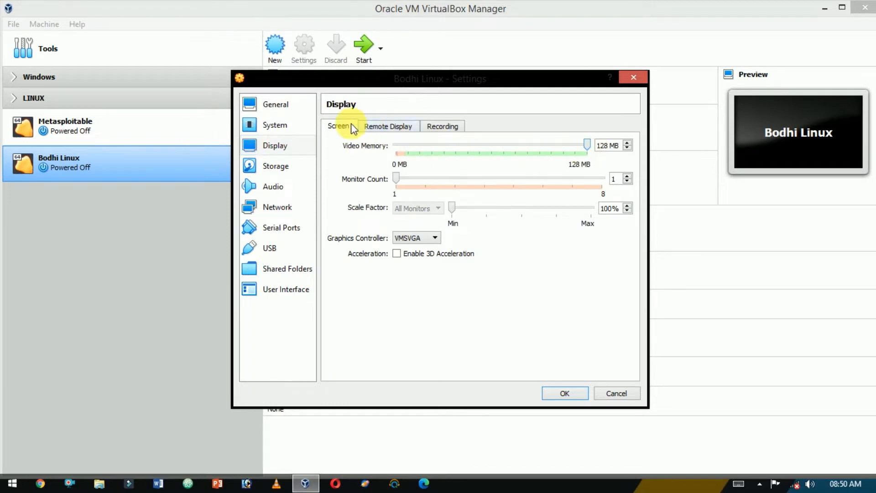
click(274, 186)
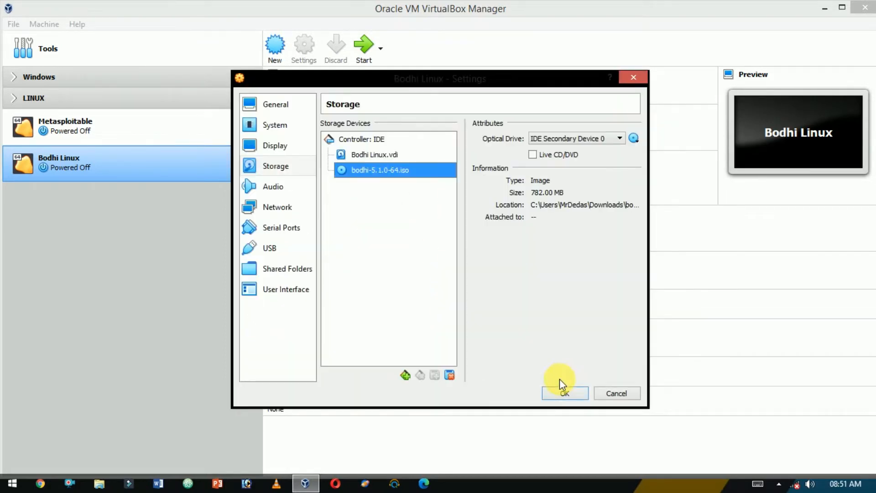
click(565, 393)
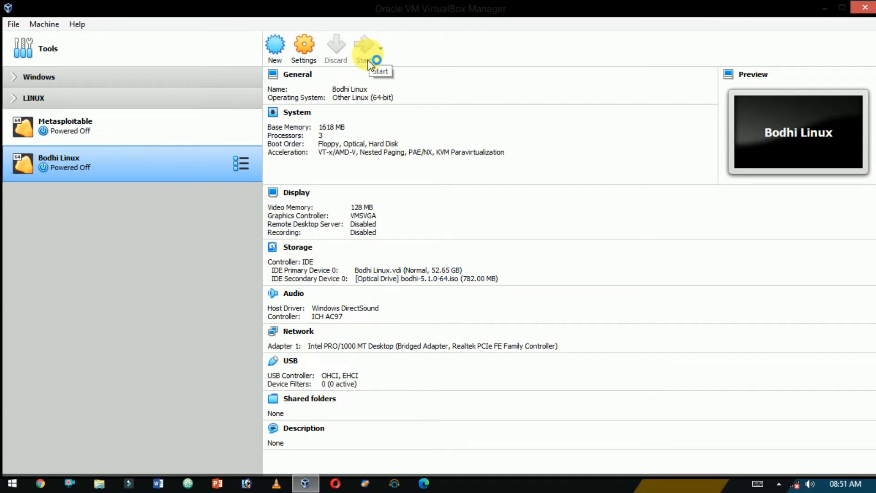
click(366, 47)
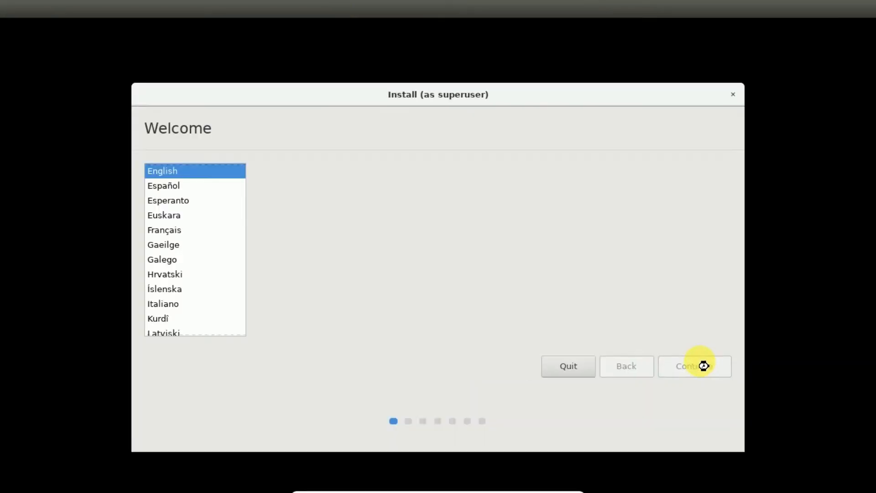
Install with English (US) layout, third-party software, erase disk, and the user account details
click(695, 367)
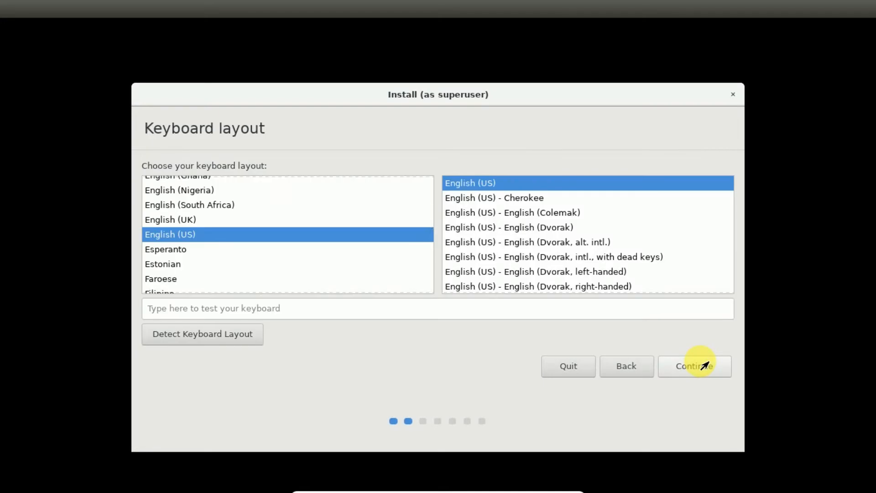
click(694, 366)
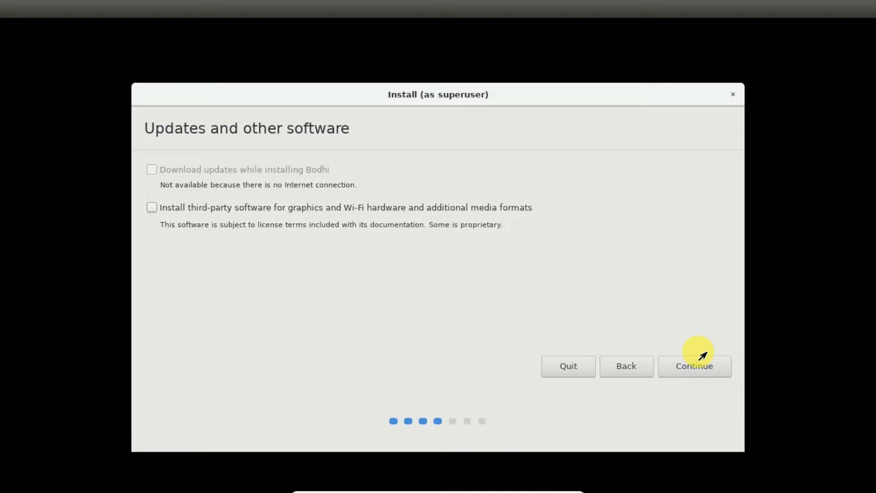
click(151, 207)
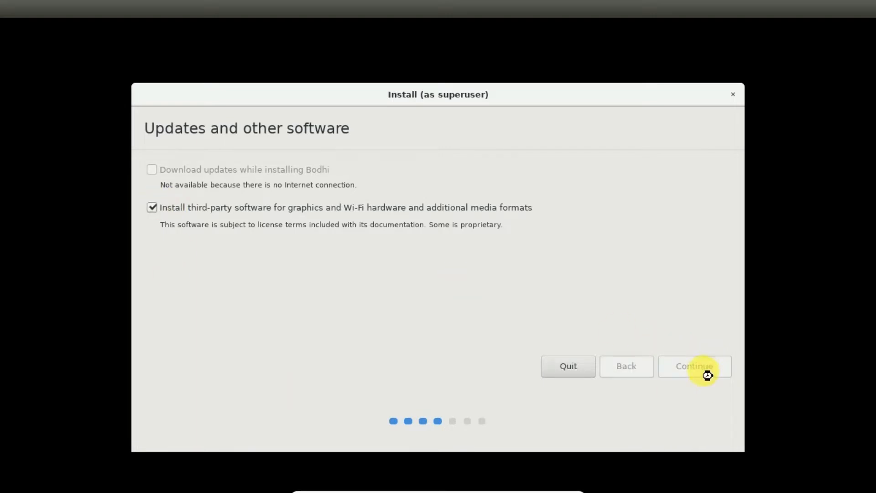
click(694, 366)
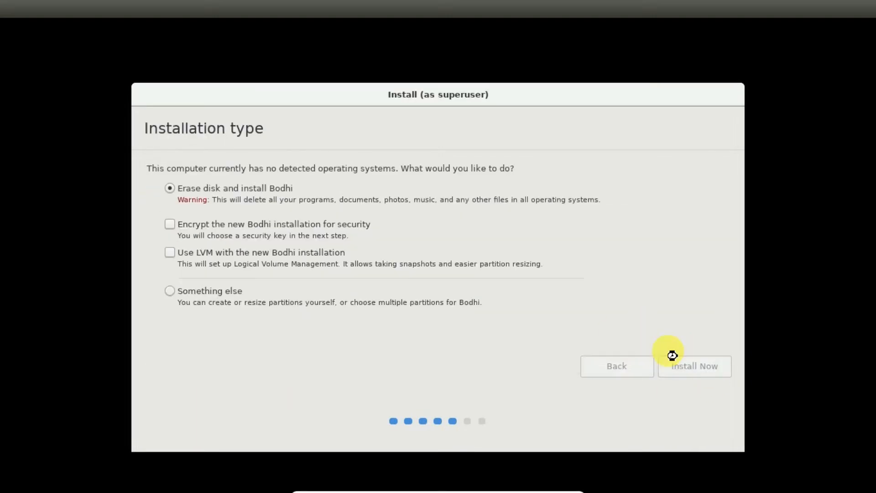
click(694, 366)
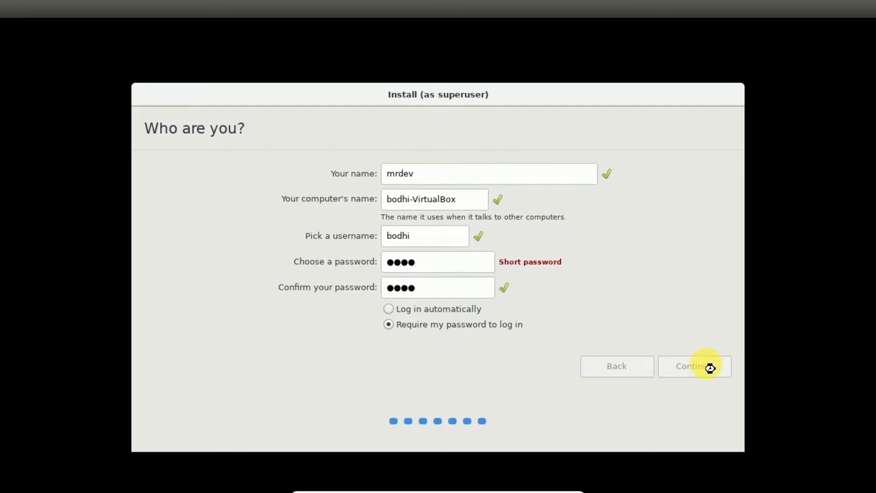
click(694, 366)
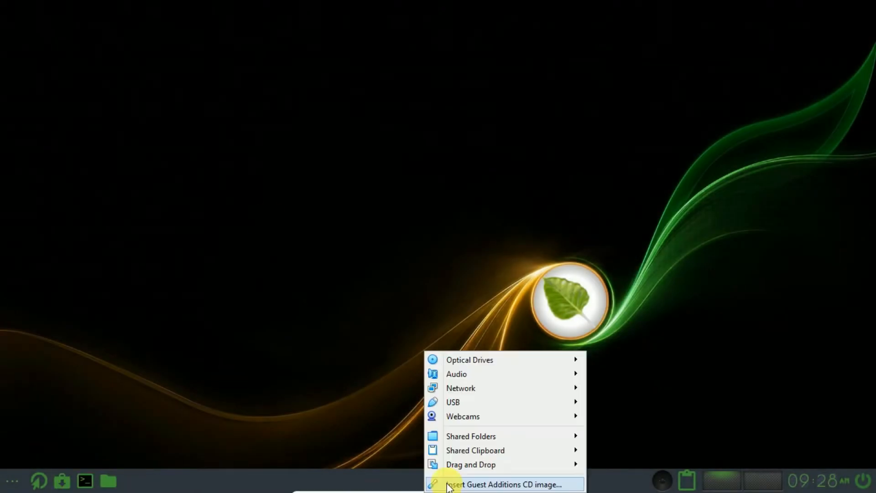
Insert the Guest Additions CD and list VBox_GAs_6.1.22 files with ls -l
click(506, 484)
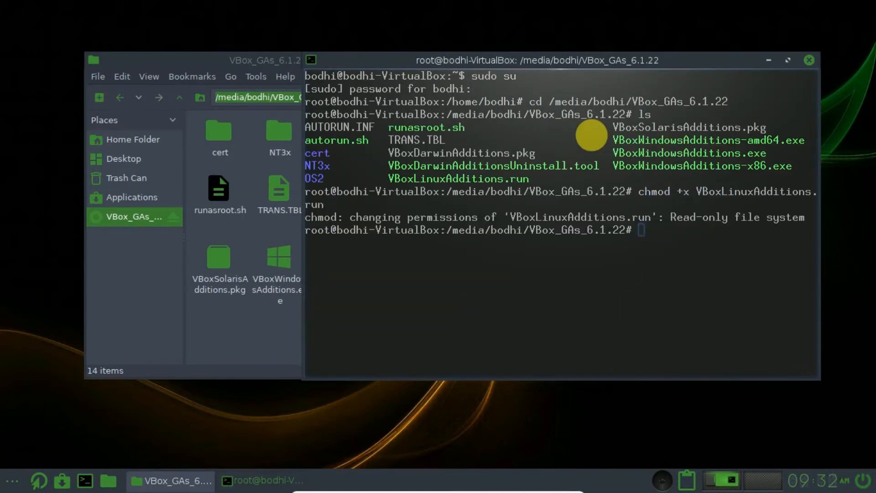
text(l)
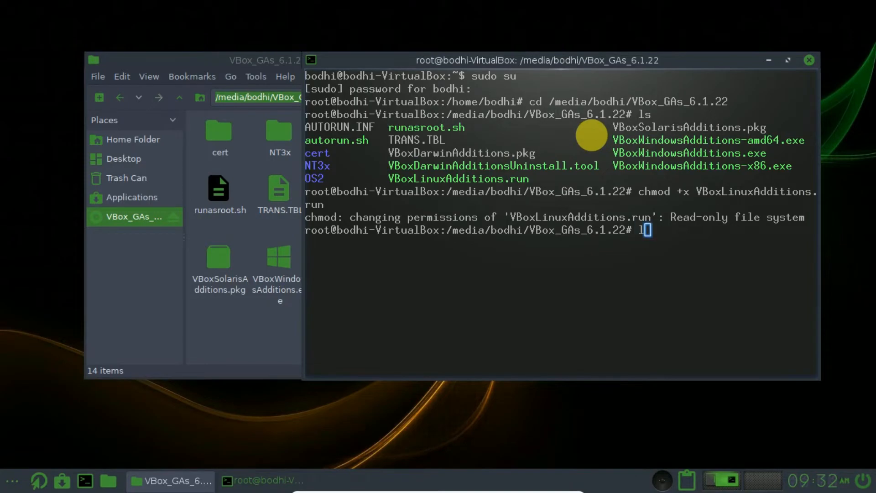
text(s -l)
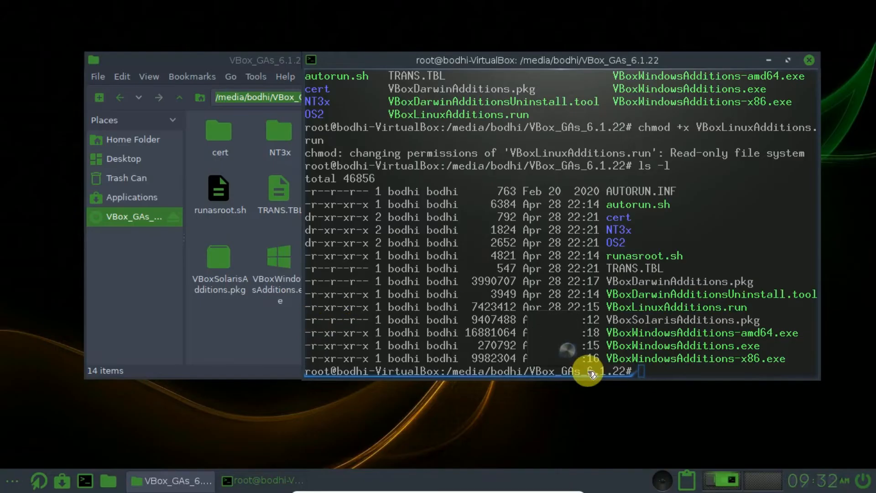
text(yes)
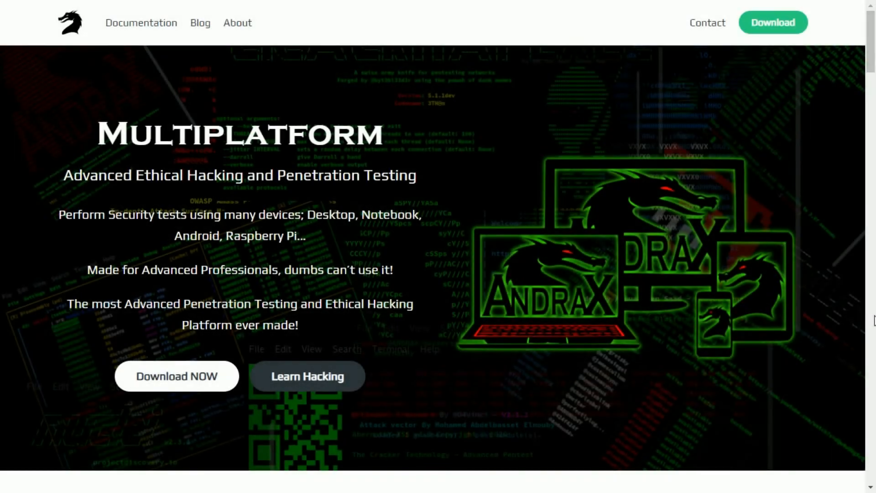
Open the ANDRAX download page and pick the ANDRAX Desktop version for PC
scroll(down, 3)
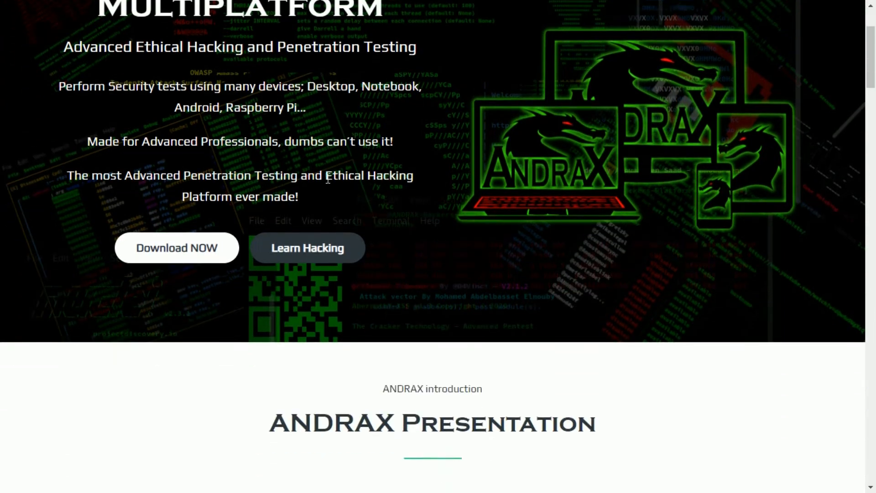
scroll(up, 3)
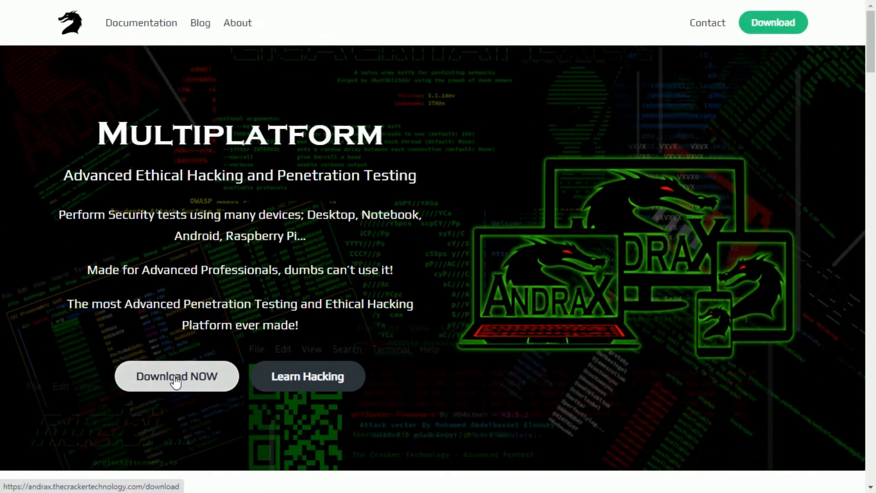
click(177, 376)
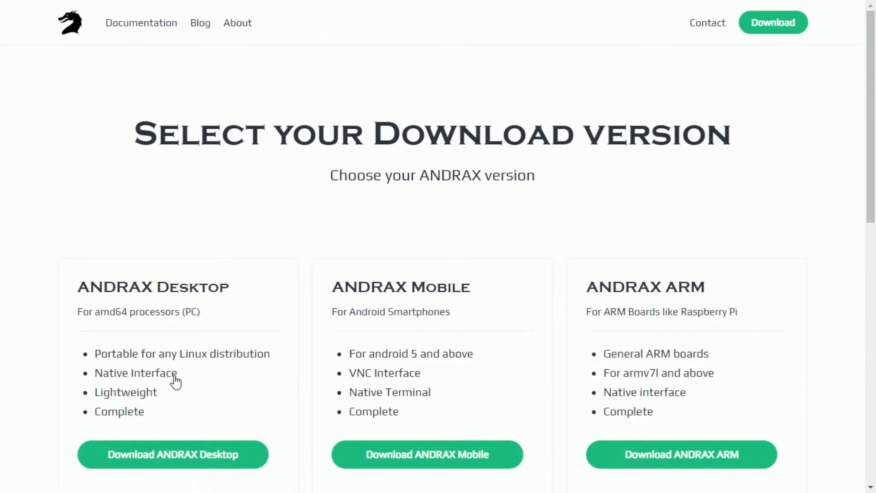
scroll(down, 3)
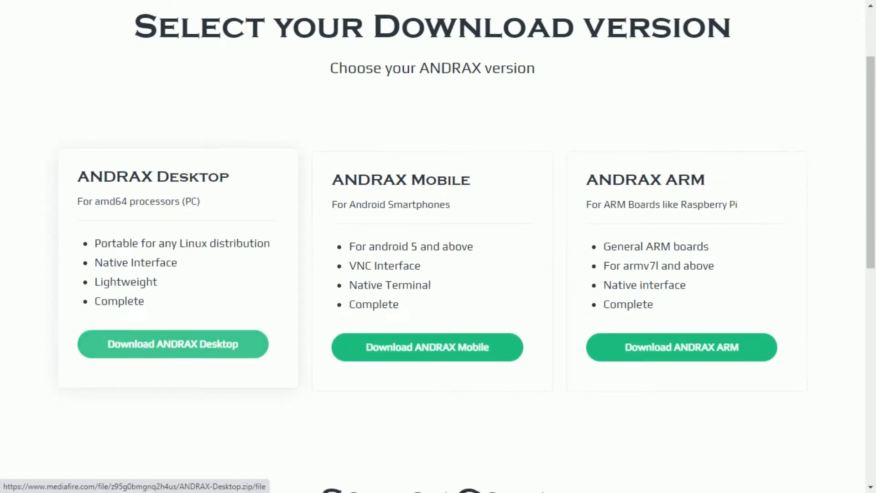
click(172, 344)
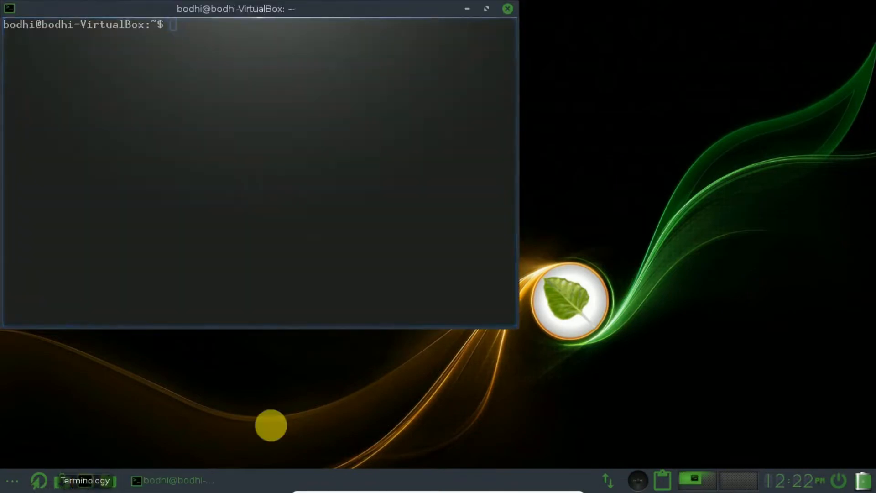
Go to Downloads and sudo unzip ANDRAX-Desktop.zip, entering the password
text(cd Downloads/)
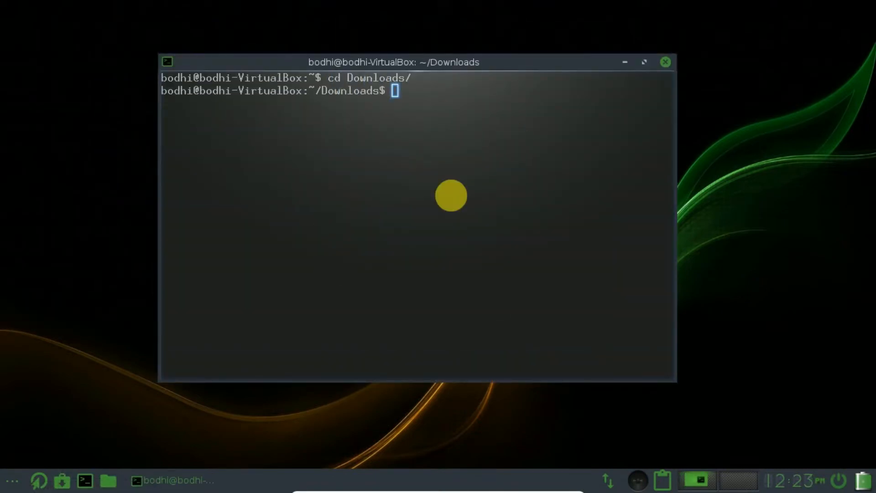
text(ls)
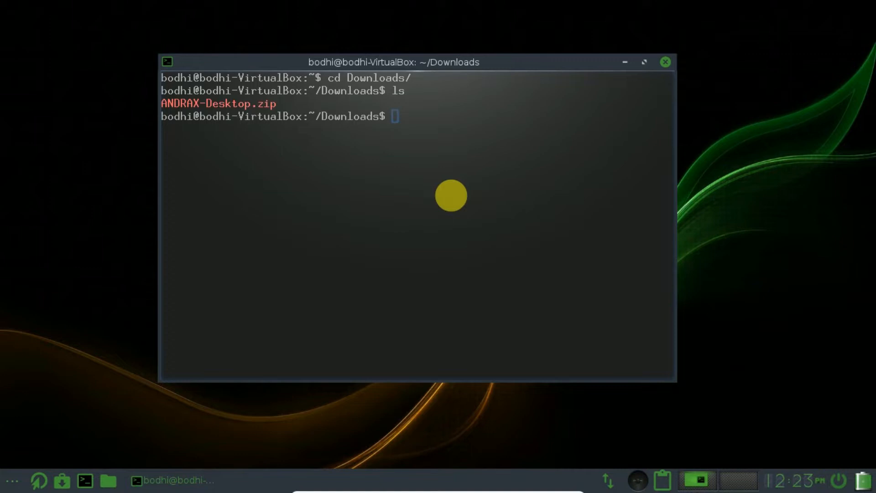
text(sudo unzip ANDRAX-Desktop.zip)
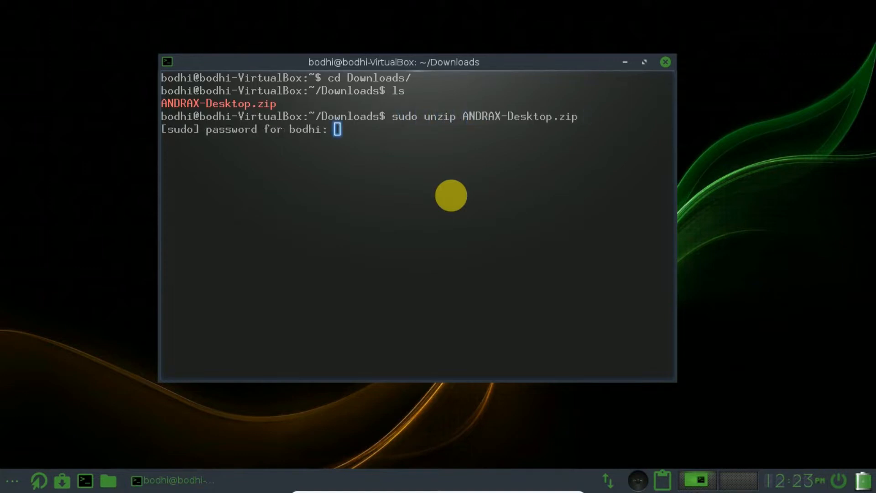
key(Return)
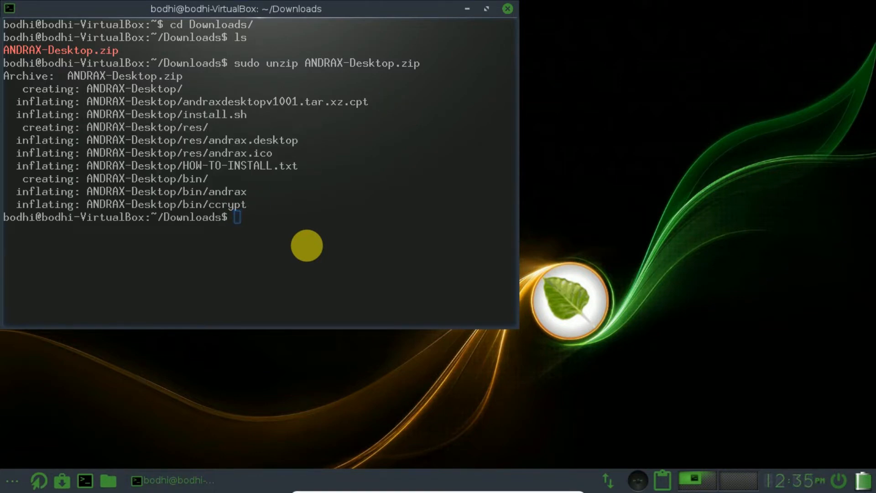
Enter ANDRAX-Desktop, make install.sh executable, and run it with sudo bash
text(ls)
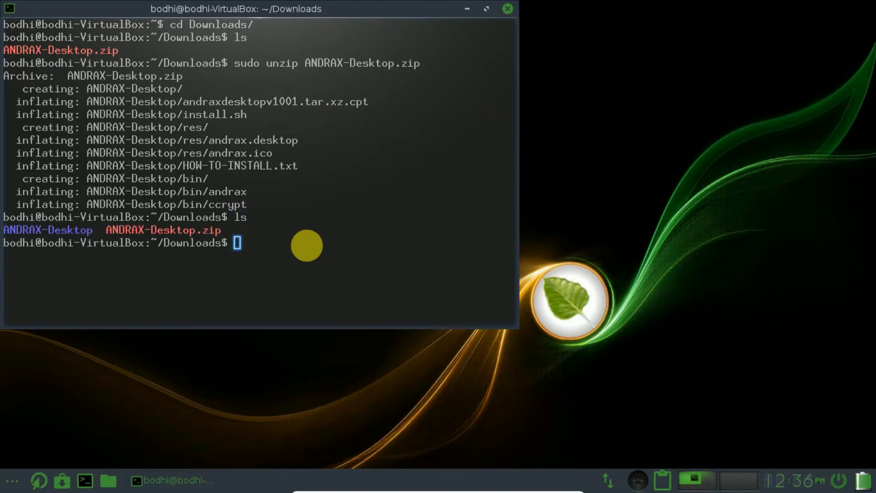
text(cd)
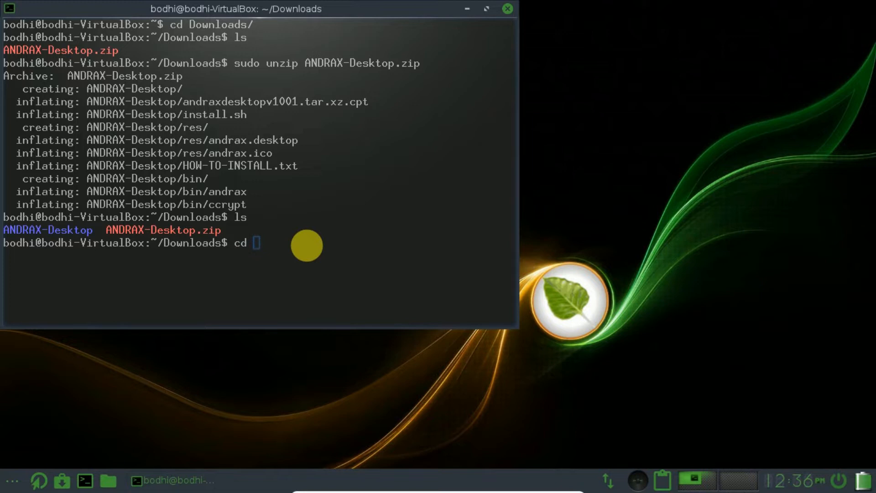
text(ANDRAX-Desktop/)
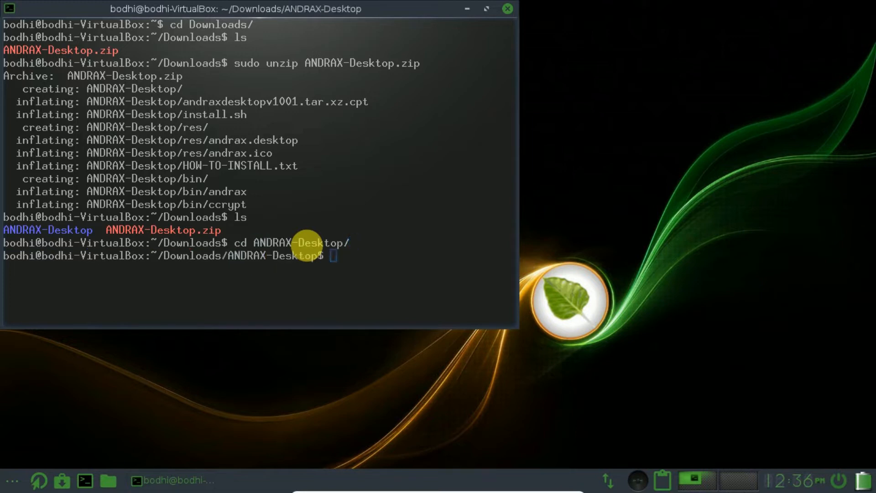
text(ls)
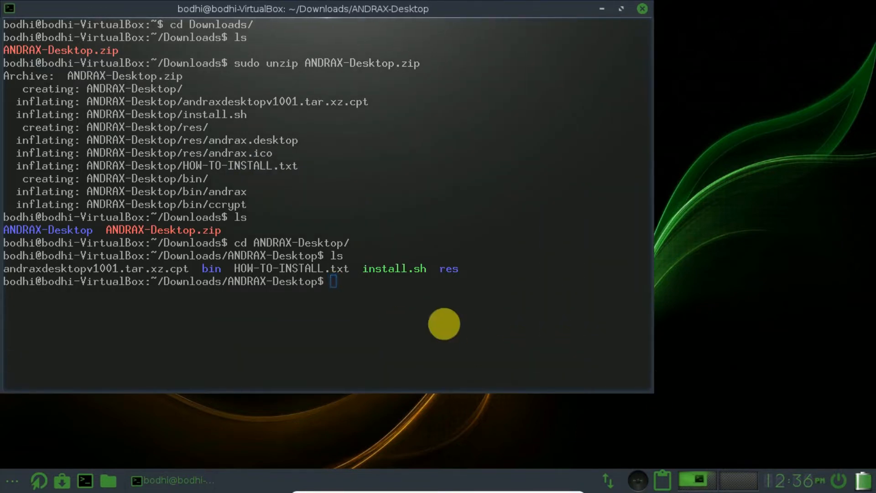
text(sudo)
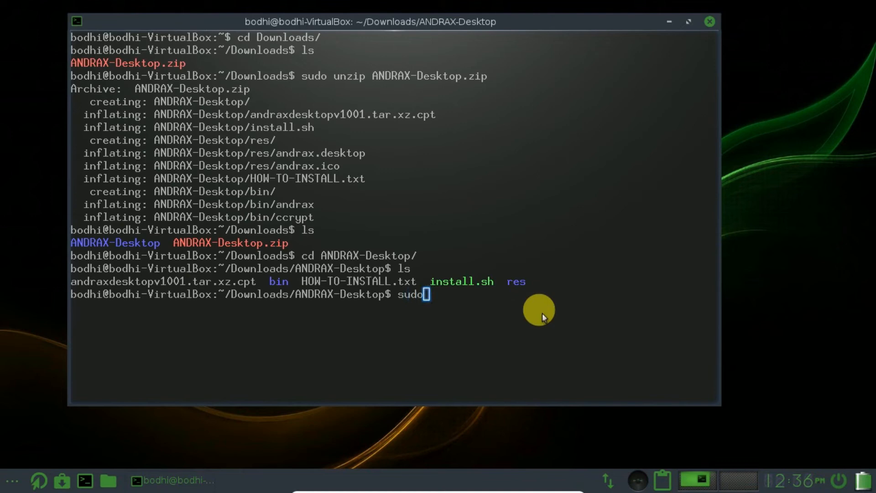
text(chmod +x install.sh)
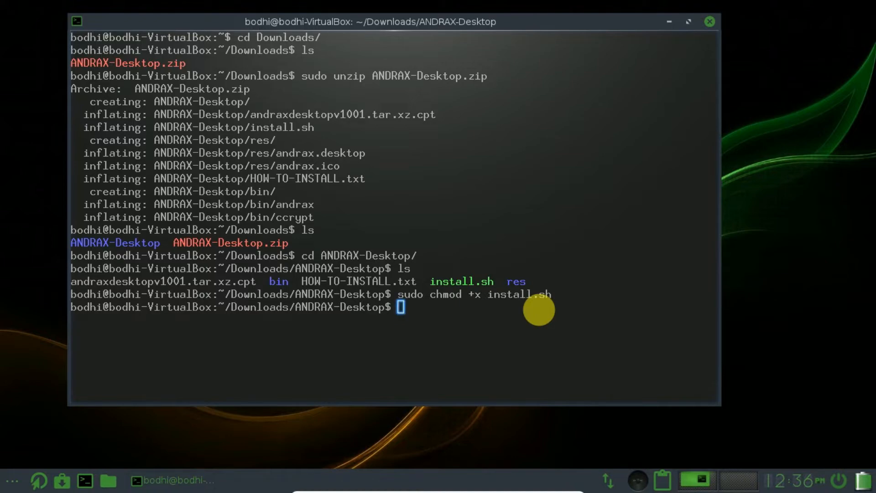
text(sudo bash install.sh)
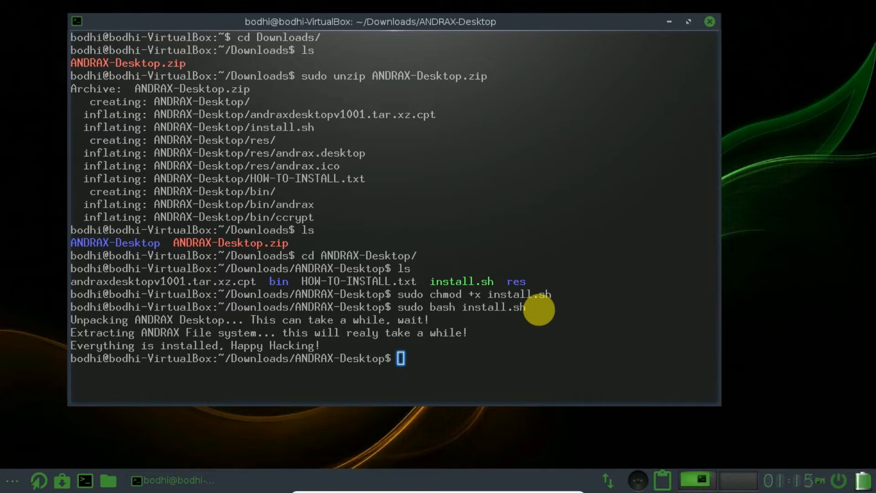
Launch ANDRAX Hackers Platform from the Bodhi menu under Applications > Other
click(709, 21)
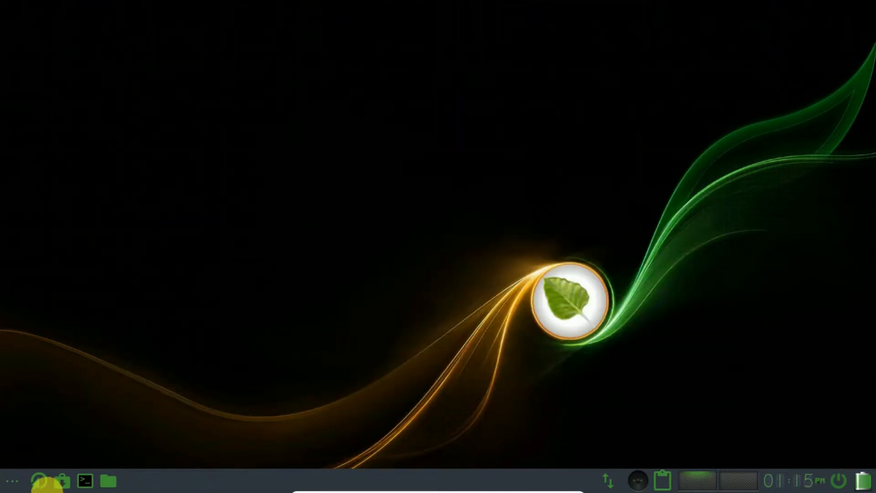
mouse_move(115, 480)
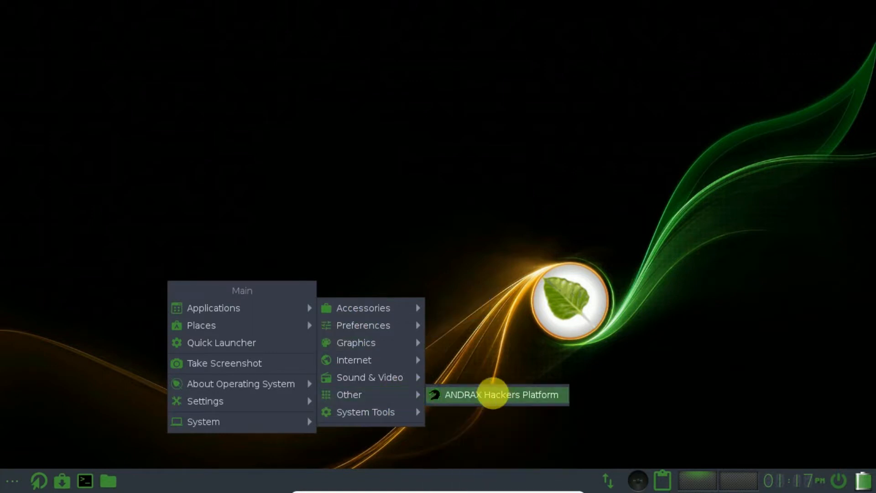
click(500, 394)
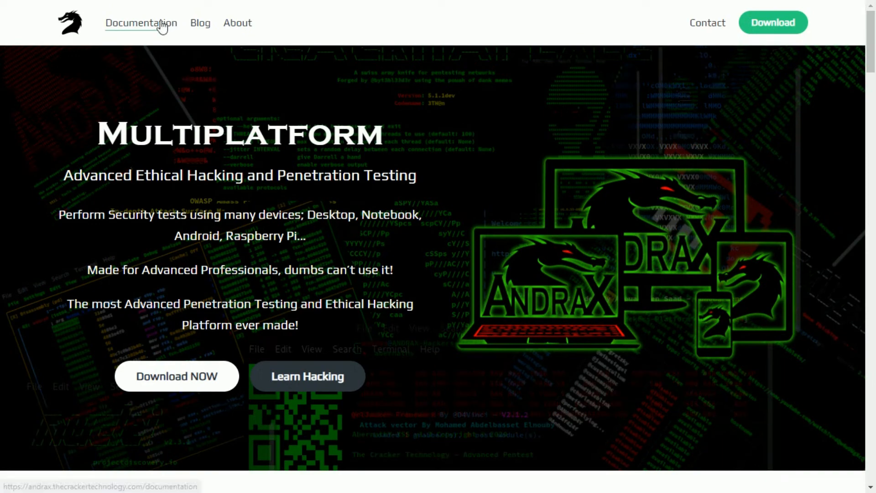
Load the Documentation page from the ANDRAX website header link
click(141, 23)
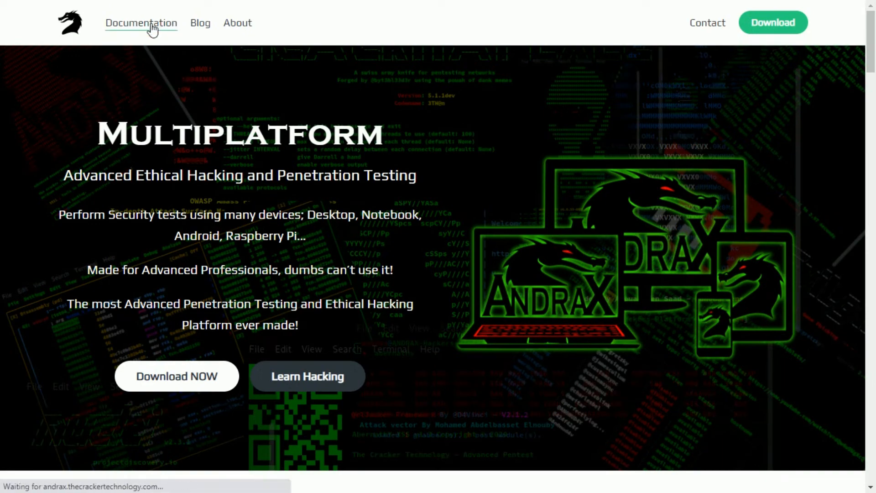
click(141, 23)
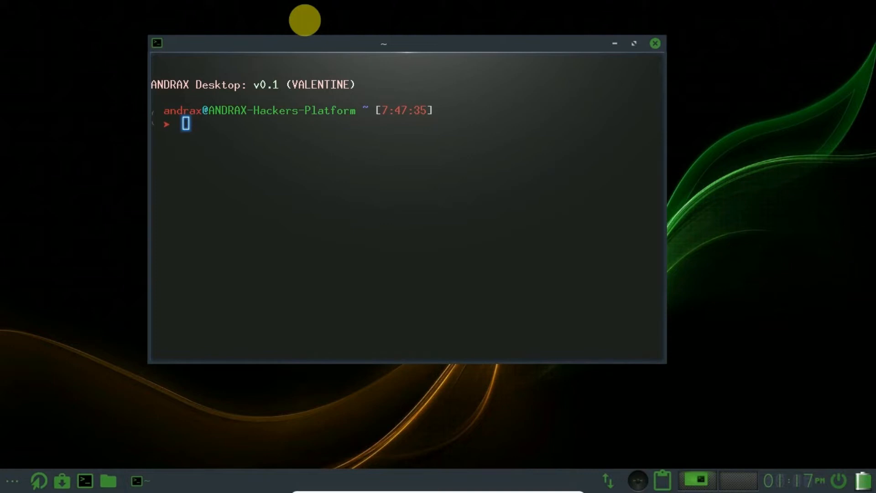
Try sudo firefox, run sudo nmap to print its help, then enter sudo zenmap
text(sudo firefox)
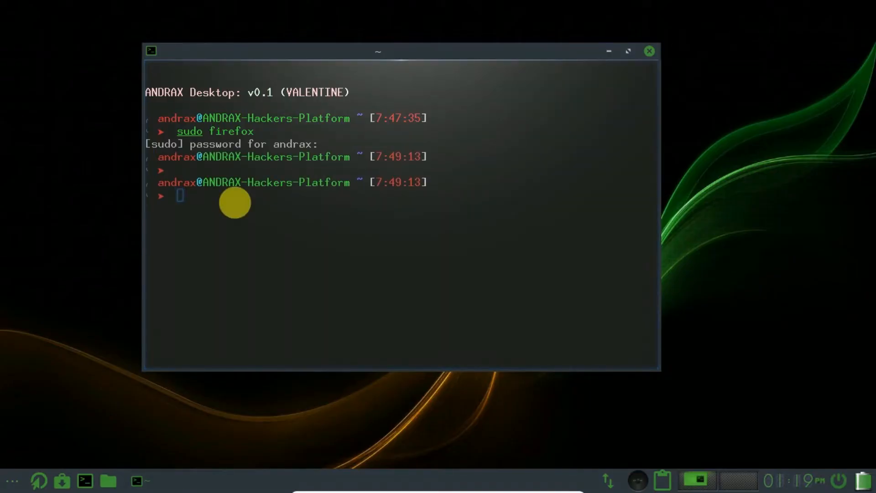
text(sudo nm)
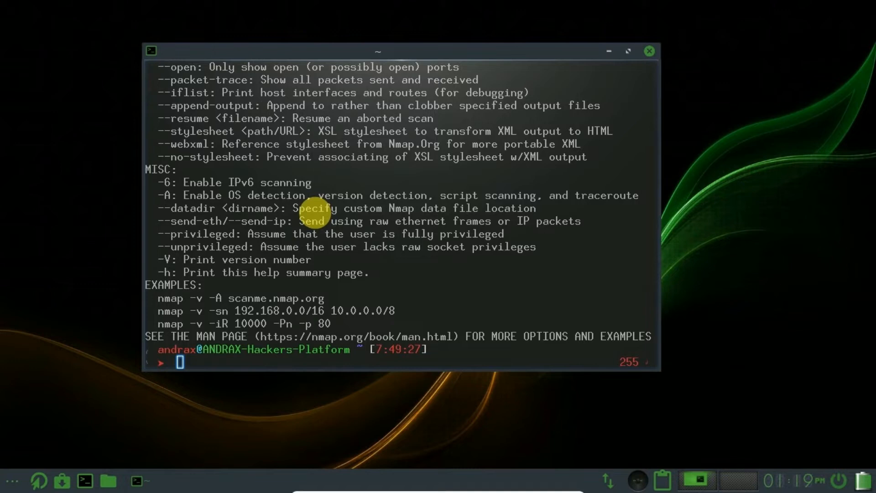
text(sudo zenmap)
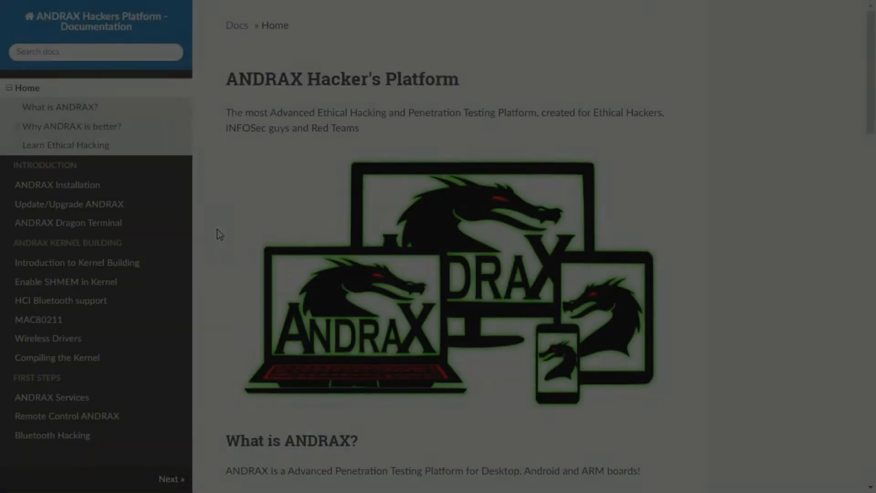
View the ANDRAX Services docs page, then enter sudo service ssh start
click(52, 396)
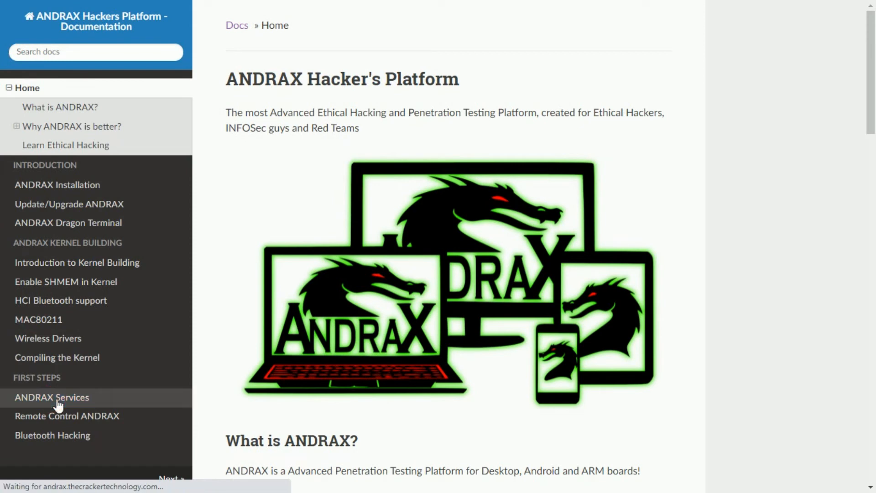
click(52, 396)
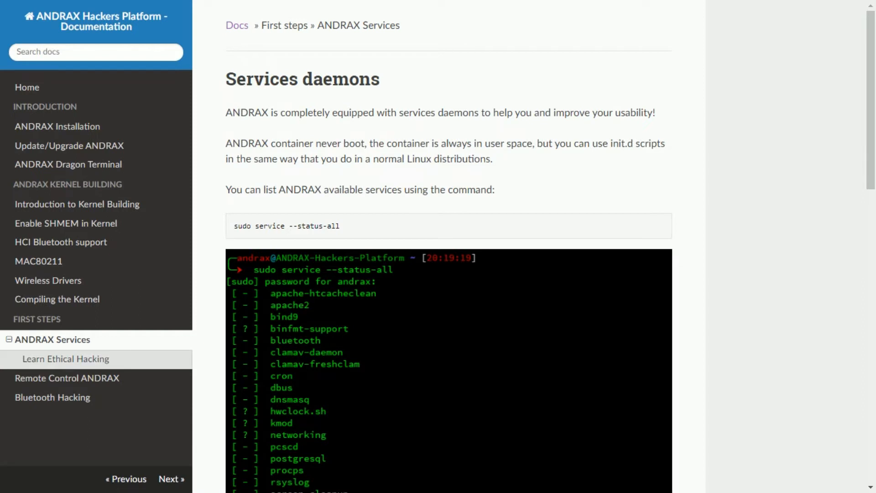
mouse_move(408, 107)
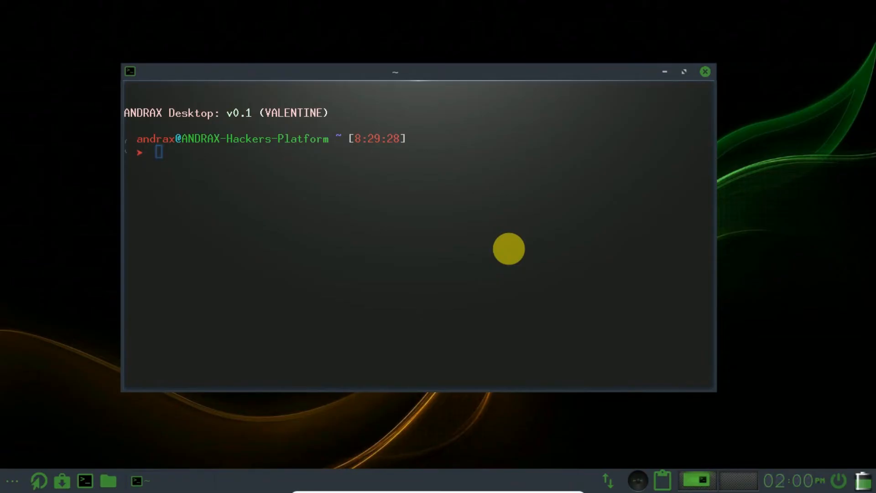
text(sudo service ssh start)
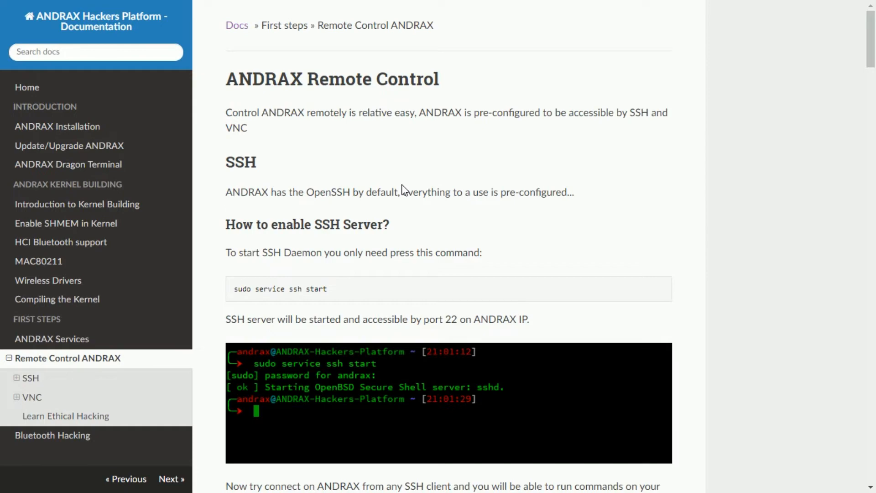
Scroll through the SSH and VNC sections of the Remote Control ANDRAX page
scroll(down, 3)
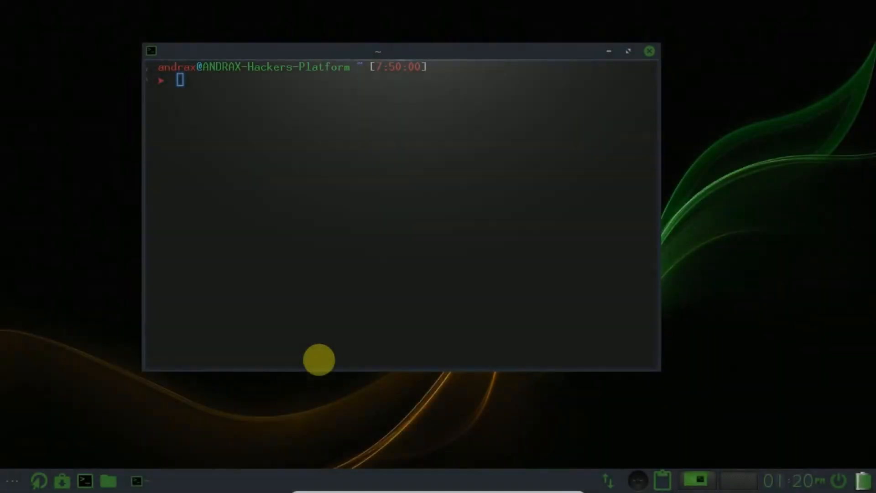
Run sudo service vnc start, set the VNC password, and decline view-only access
text(sudo zenmap)
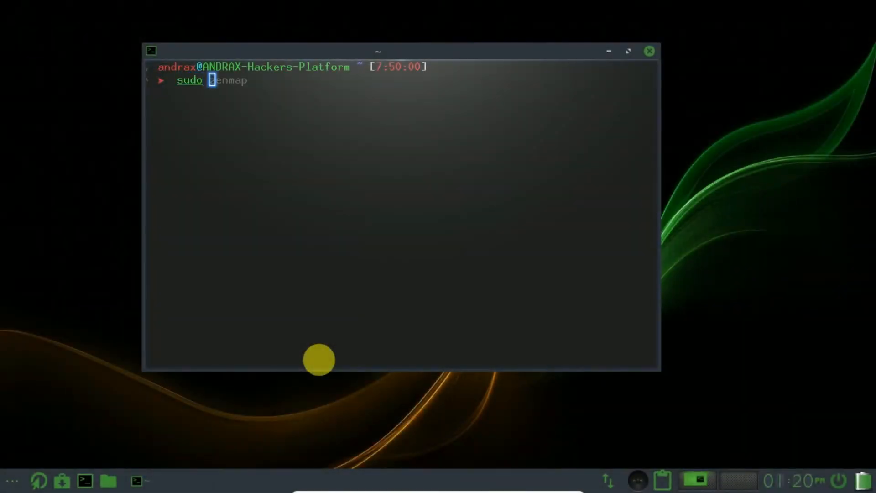
text(service)
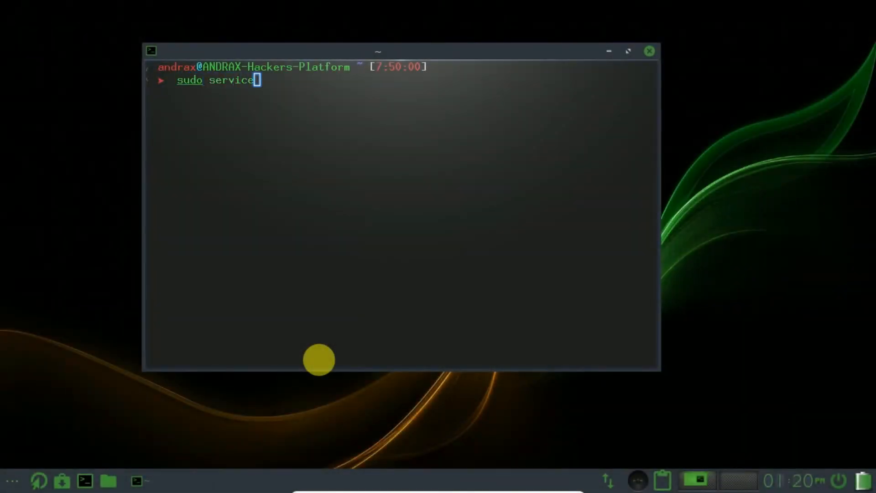
text(vnc star)
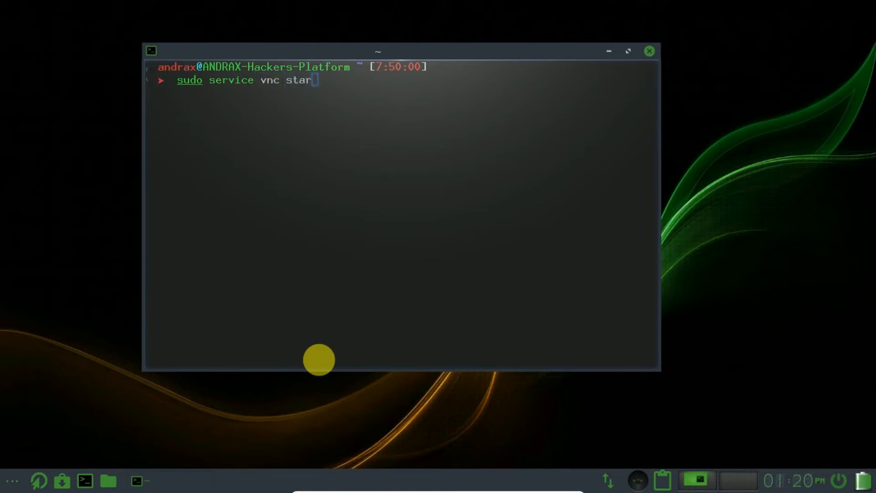
key(Return)
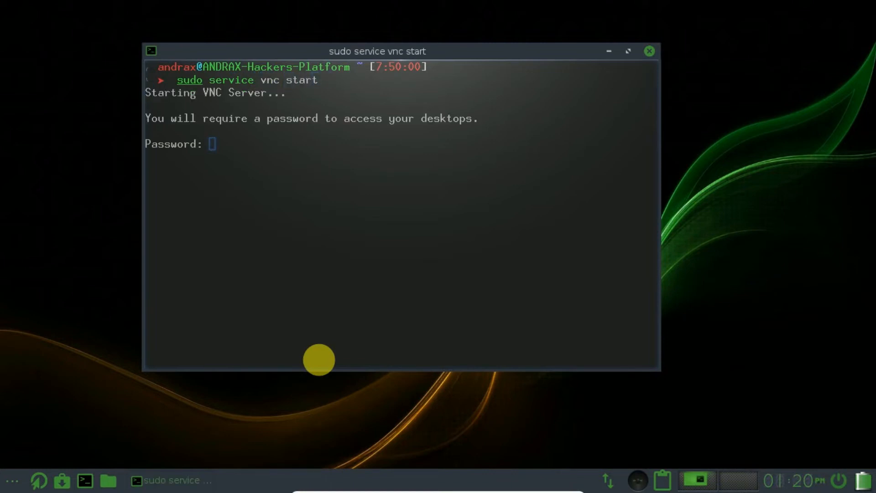
key(Enter)
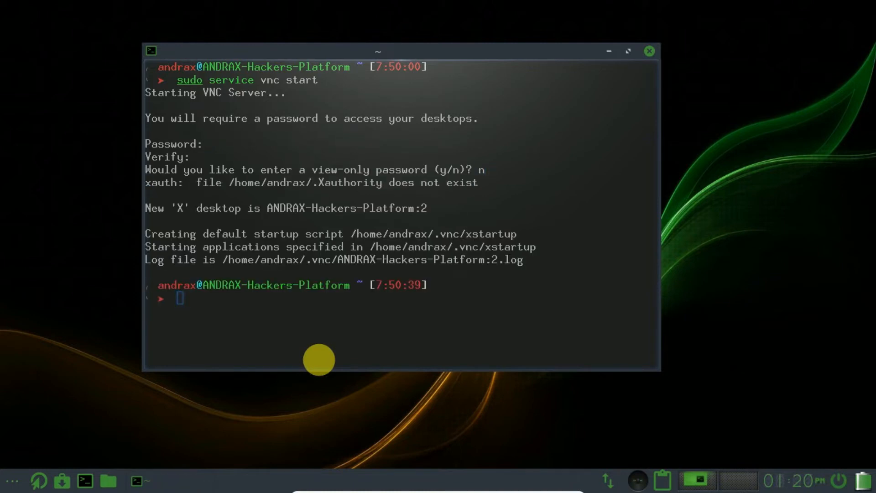
mouse_move(416, 209)
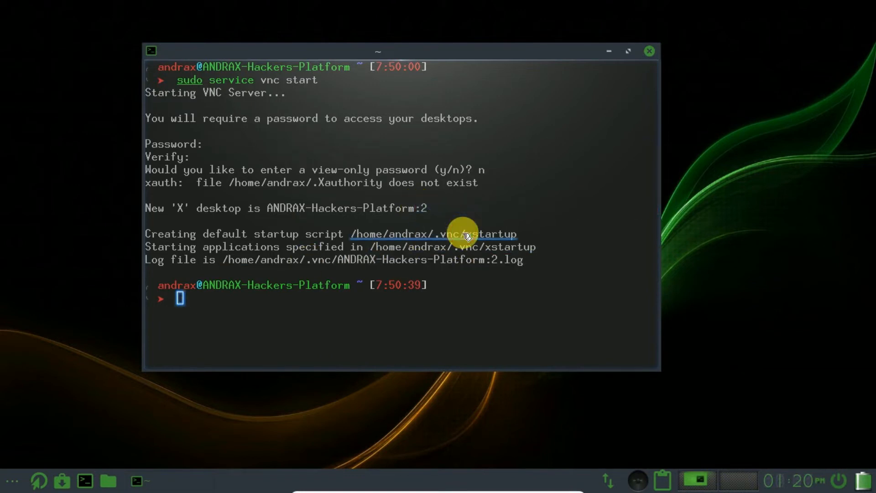
mouse_move(426, 52)
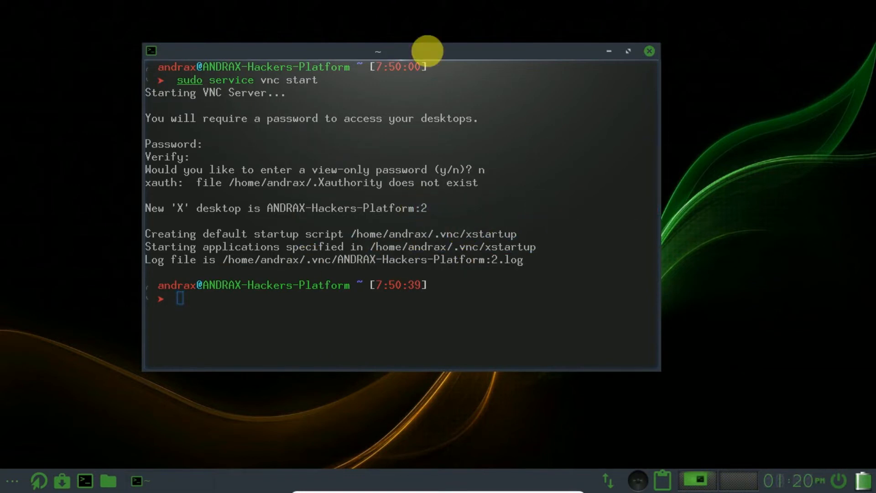
mouse_move(218, 118)
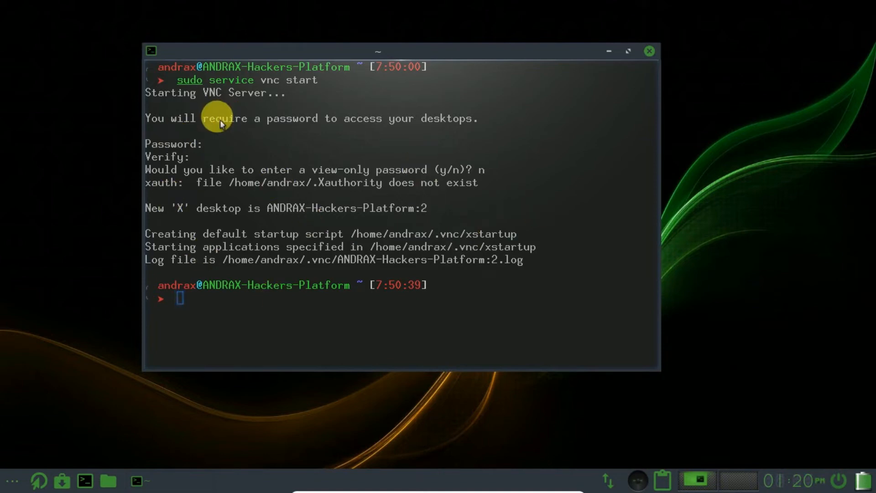
mouse_move(531, 357)
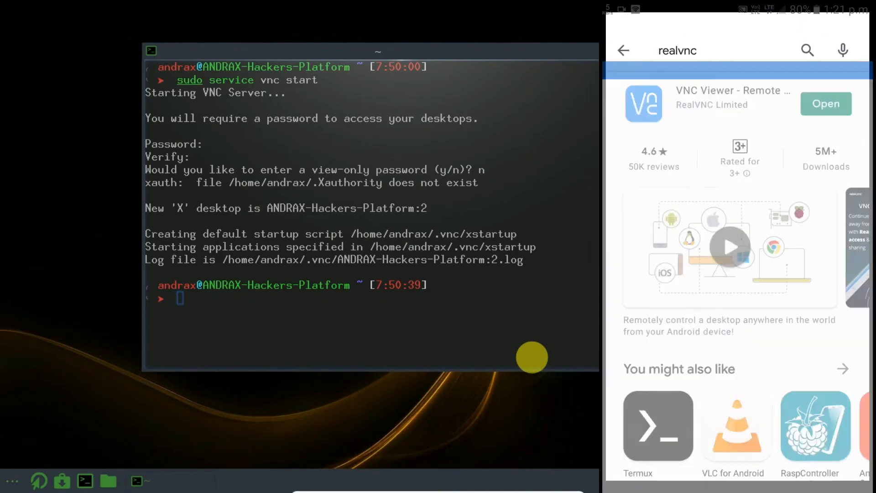
Create Andrax-Desktop at 192.168.43.112:5902 on Android, connect, and accept the unencrypted warning
click(825, 105)
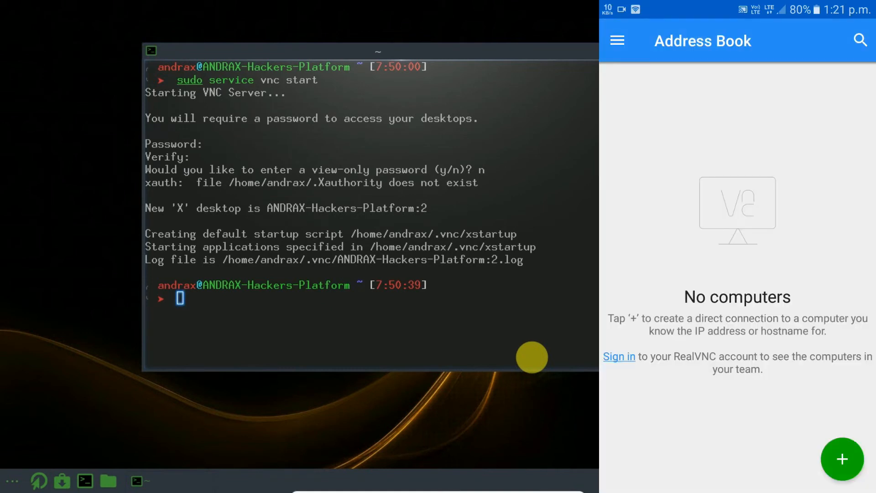
click(842, 459)
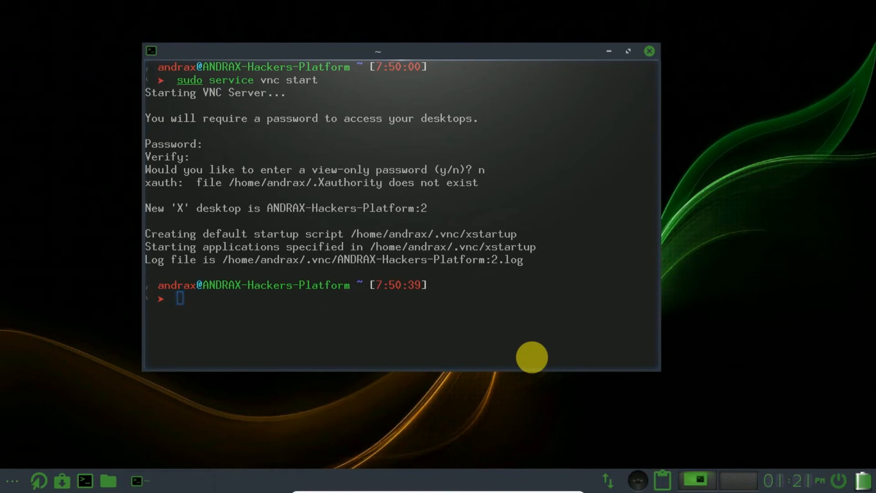
text(ifconfig)
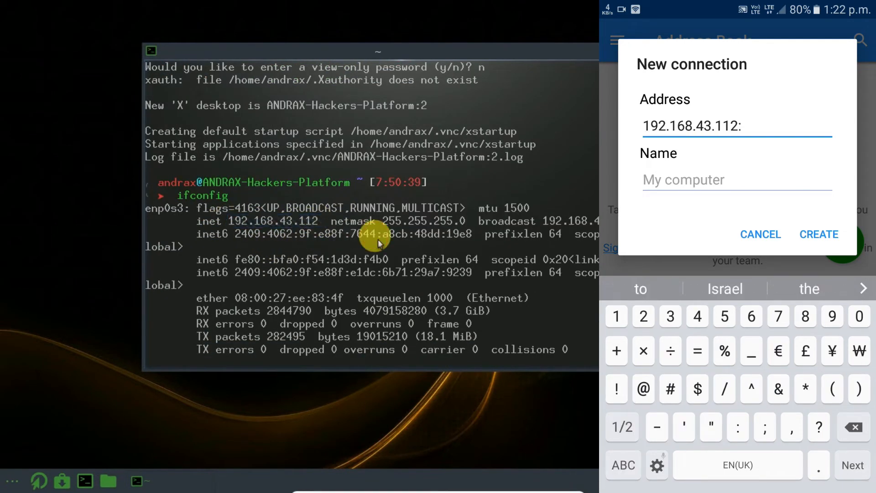
text(5902)
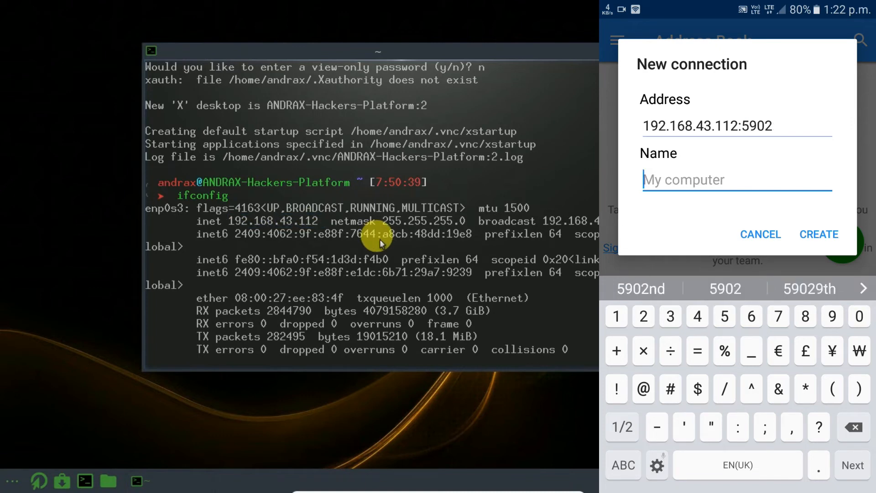
click(820, 234)
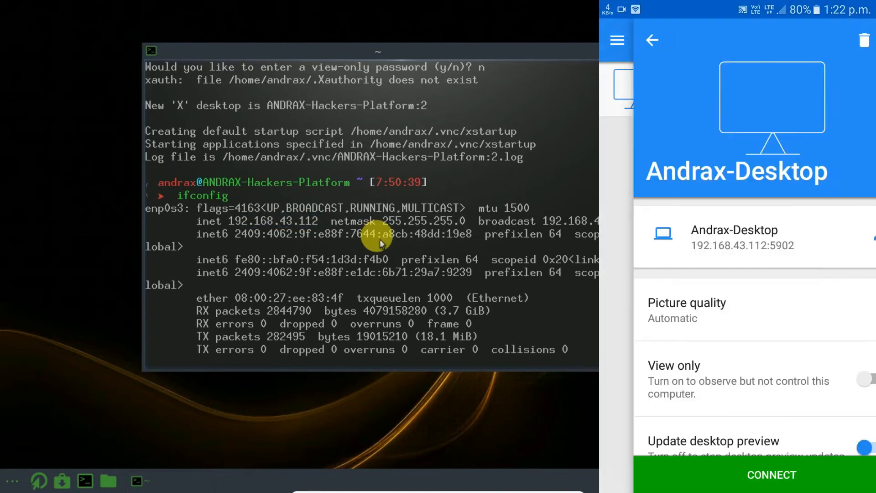
click(772, 475)
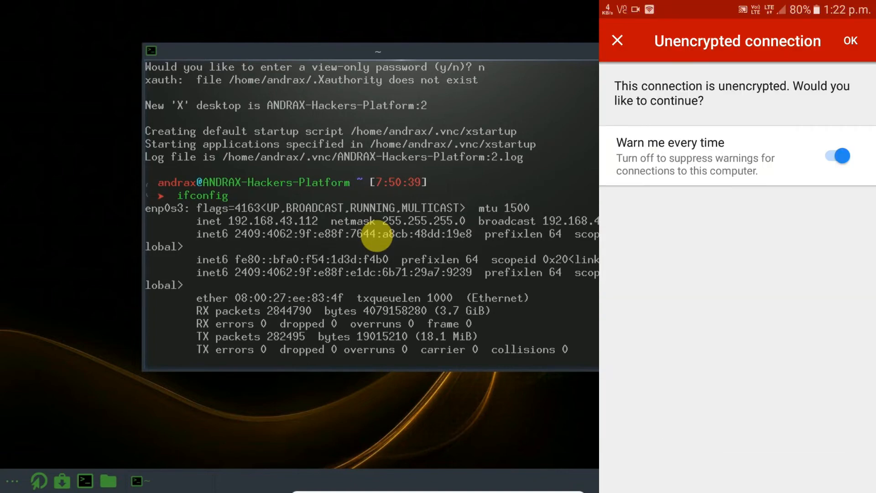
click(850, 40)
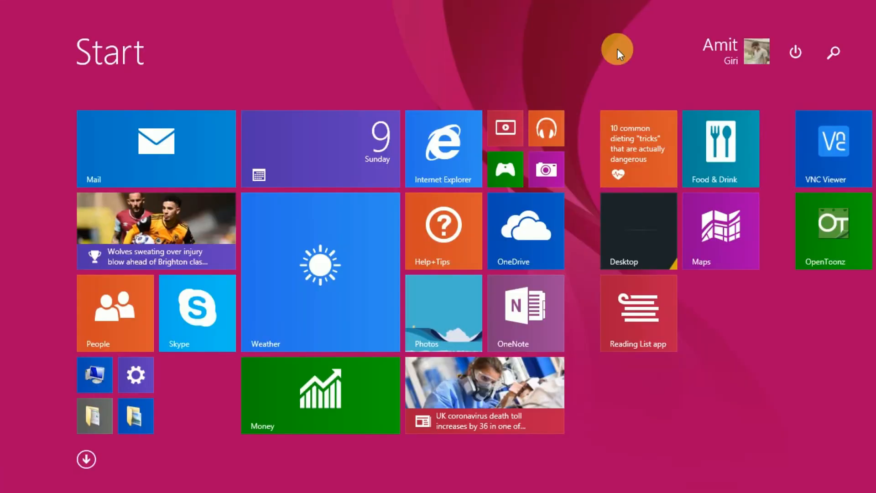
Connect Windows VNC Viewer to 192.168.43.112:5902, entering and revealing the password
click(832, 149)
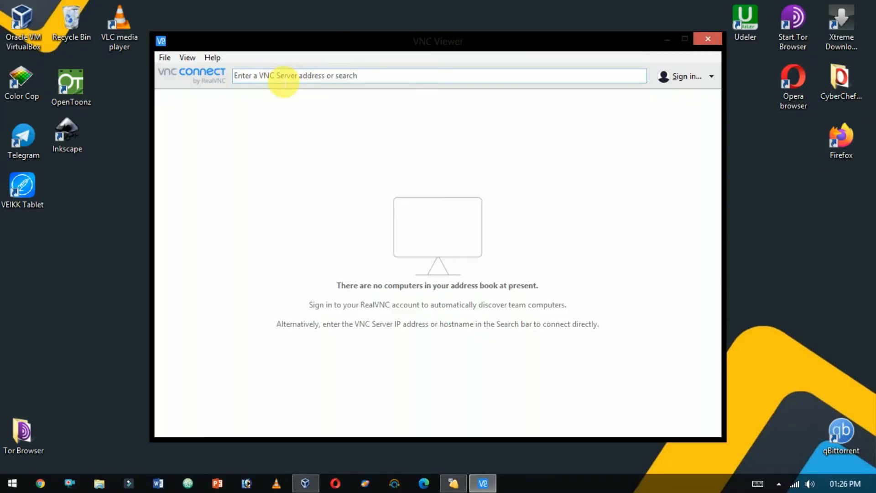
text(192.168.)
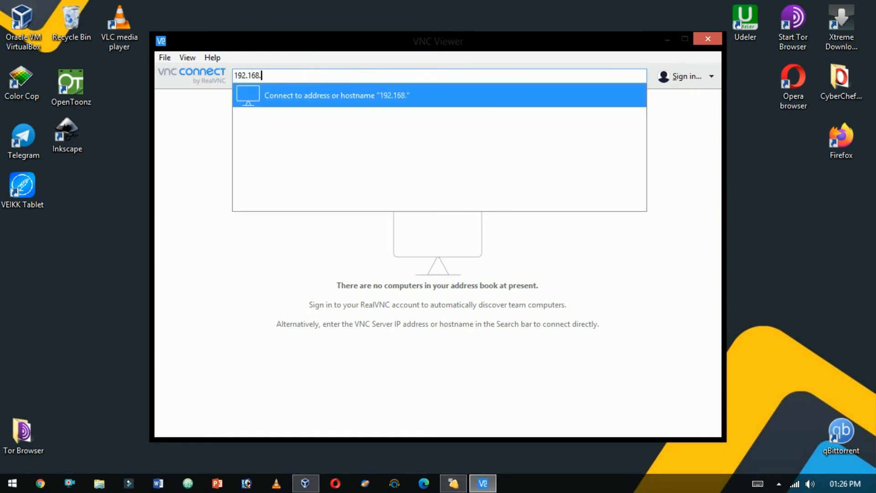
text(43.112:5902)
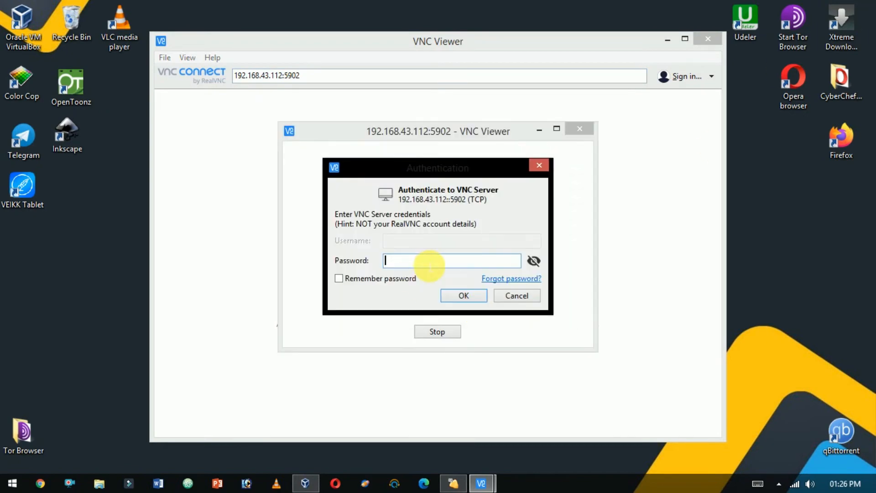
text(password)
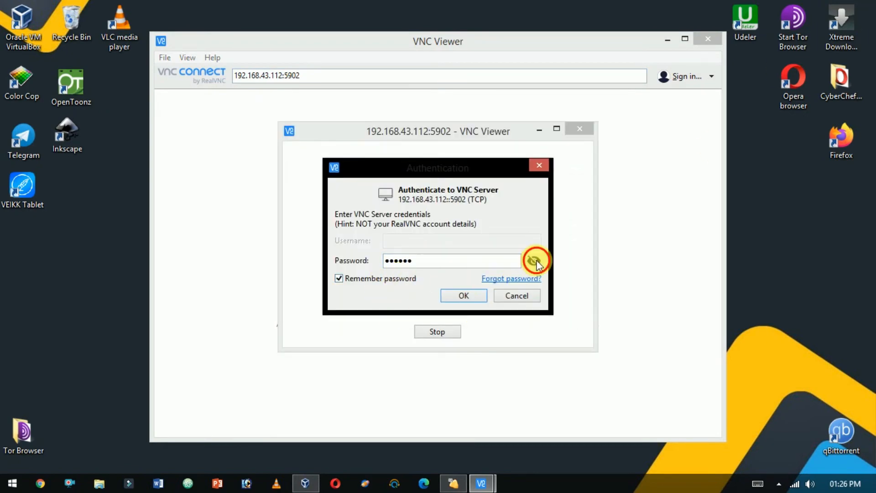
click(464, 295)
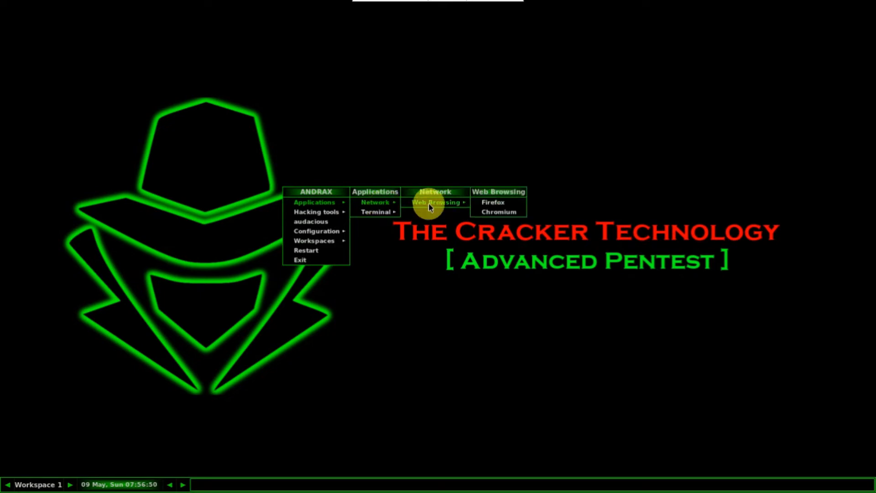
mouse_move(510, 218)
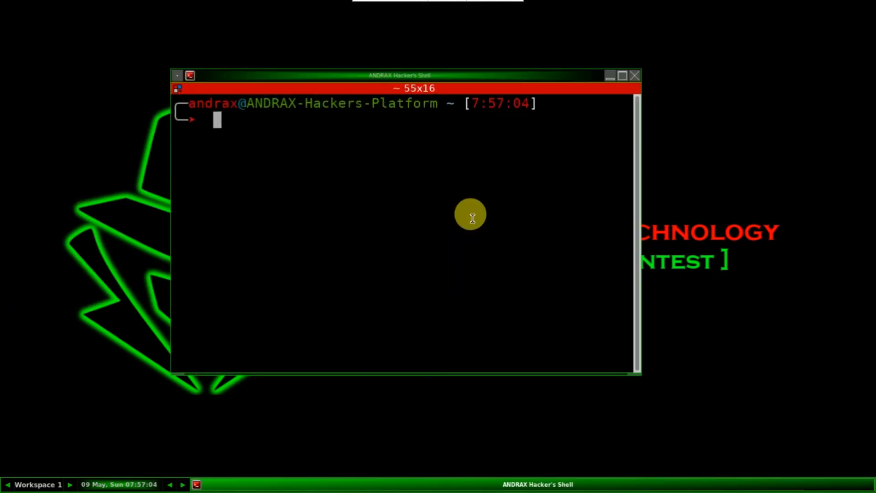
mouse_move(626, 76)
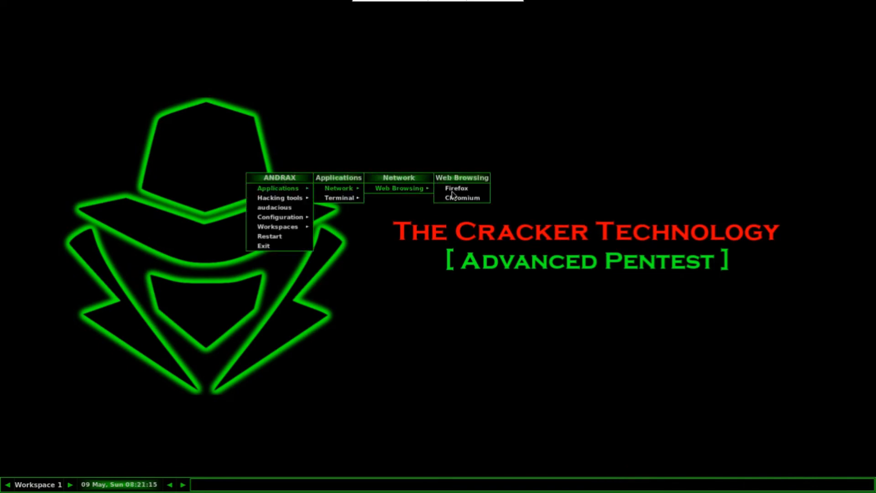
Launch and minimize Firefox on the remote desktop, then start the redhawk scanner
click(456, 188)
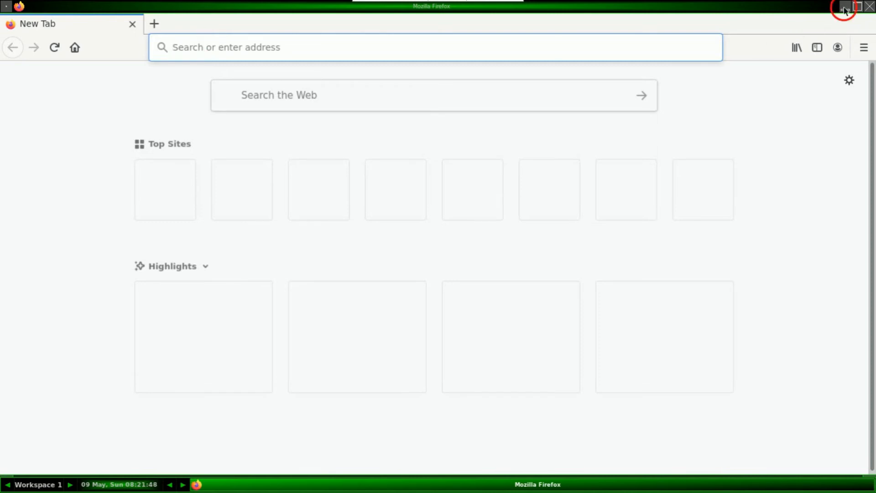
click(845, 7)
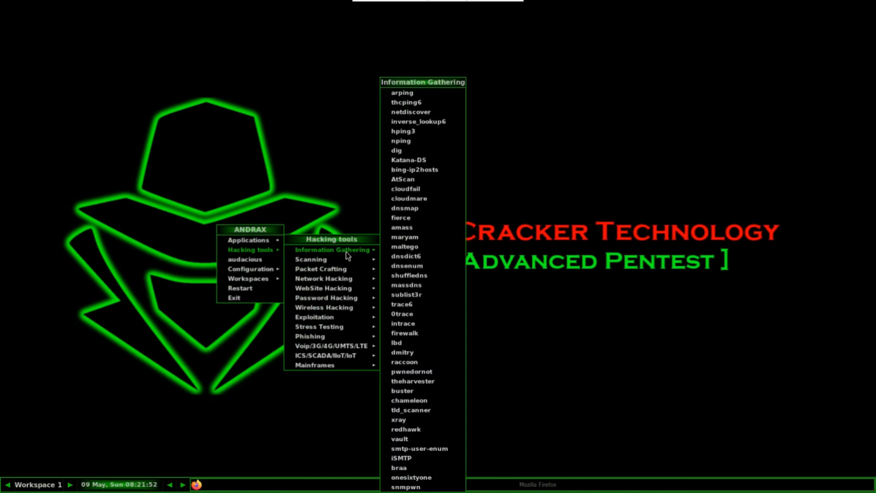
mouse_move(401, 141)
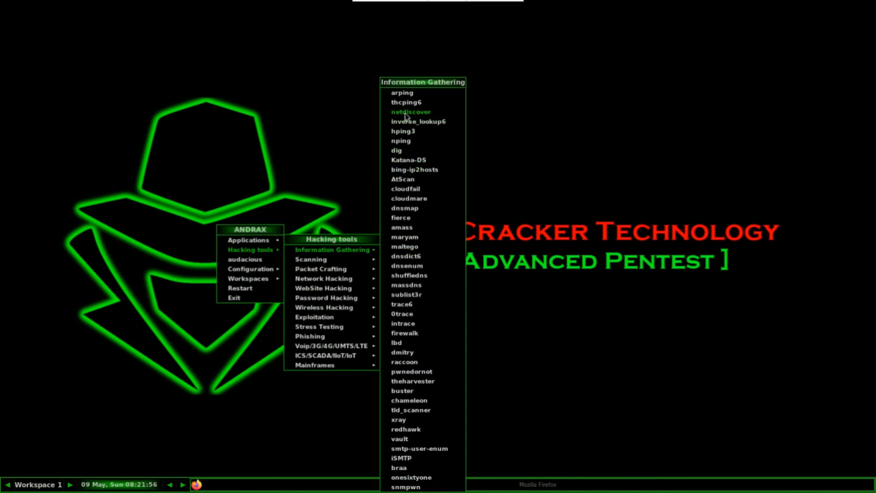
mouse_move(406, 429)
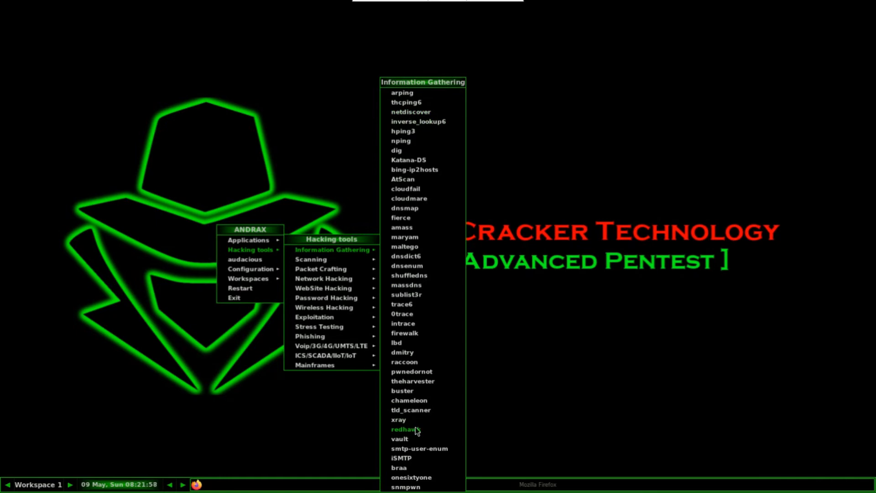
click(399, 429)
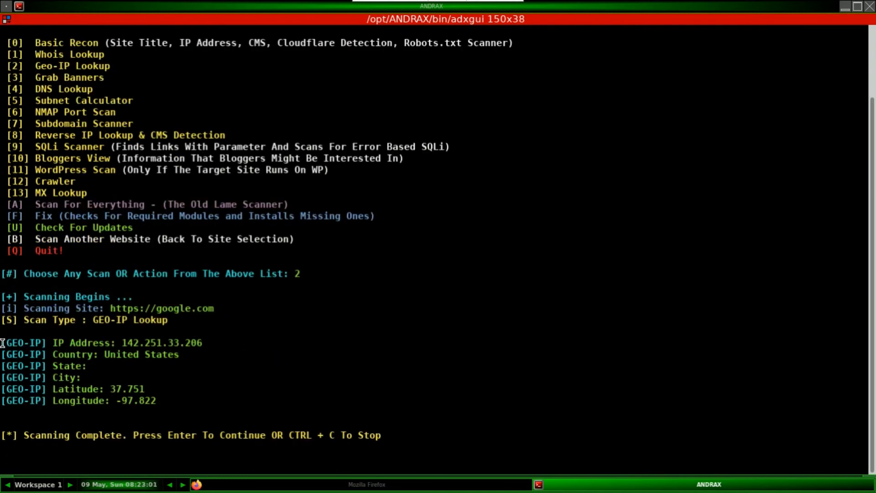
mouse_move(210, 409)
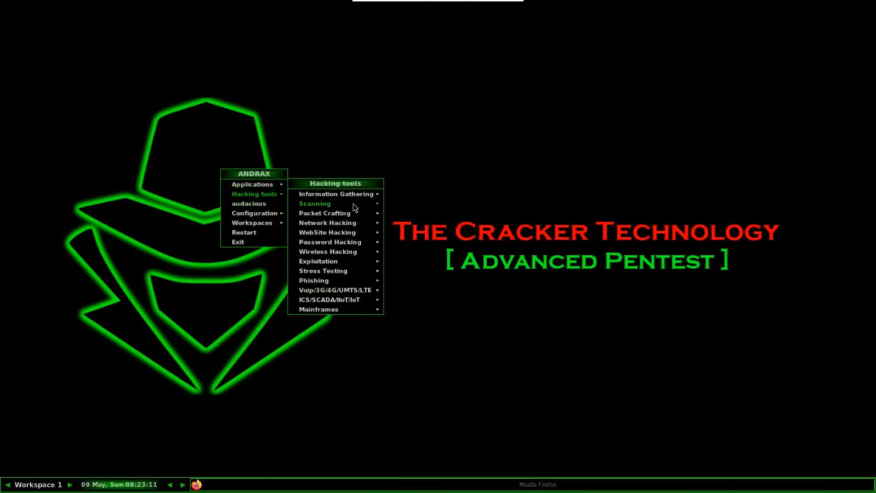
mouse_move(331, 271)
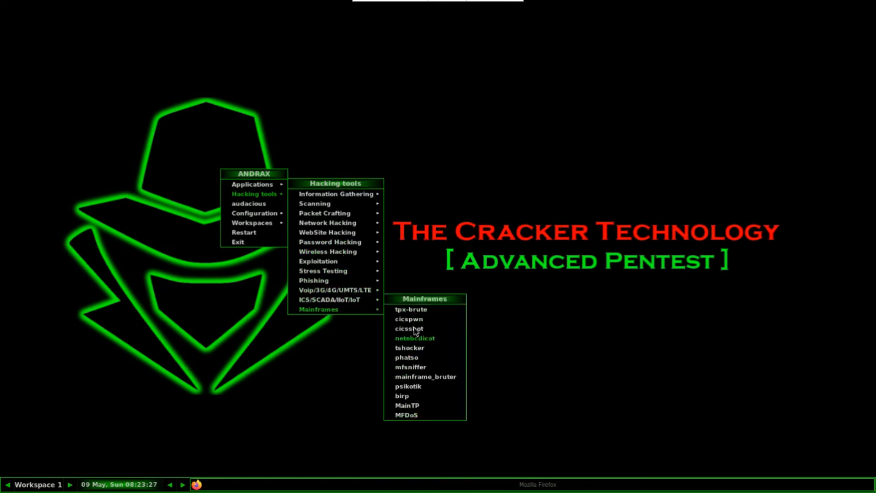
Pick option 2, Geo-IP Lookup, in redhawk to look up google.com
click(269, 161)
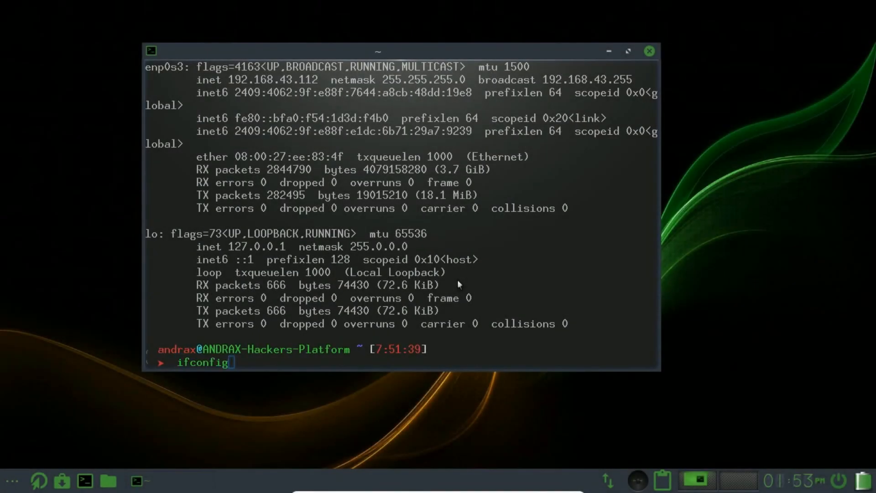
Shut down the ANDRAX VNC server with sudo service vnc stop
text(sudo service vnc stop)
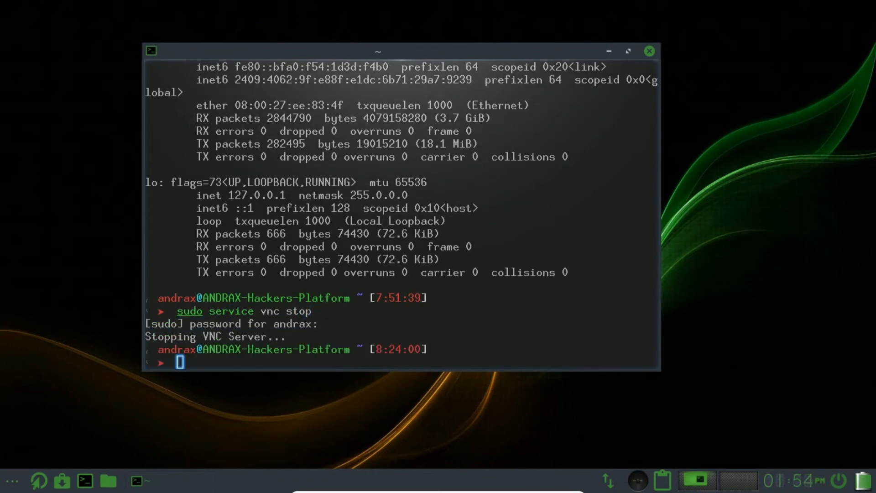
mouse_move(298, 377)
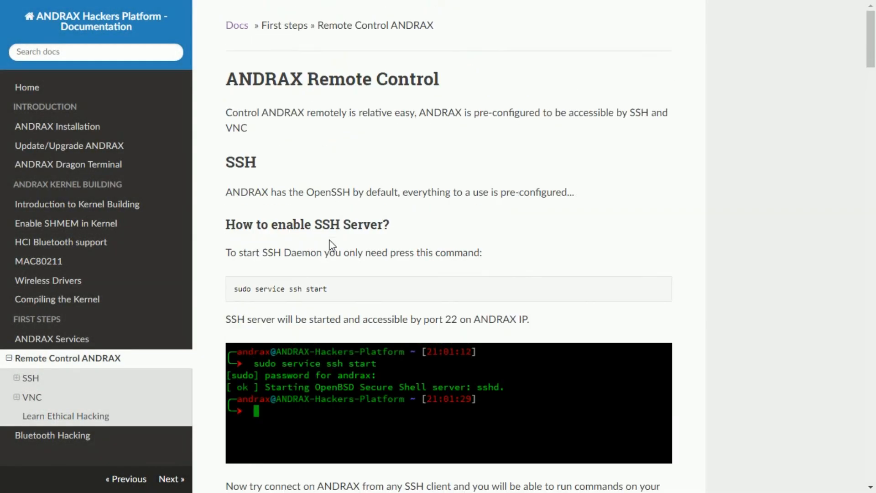
Review the ANDRAX SSH docs, stop the VNC service and start the SSH server
scroll(down, 3)
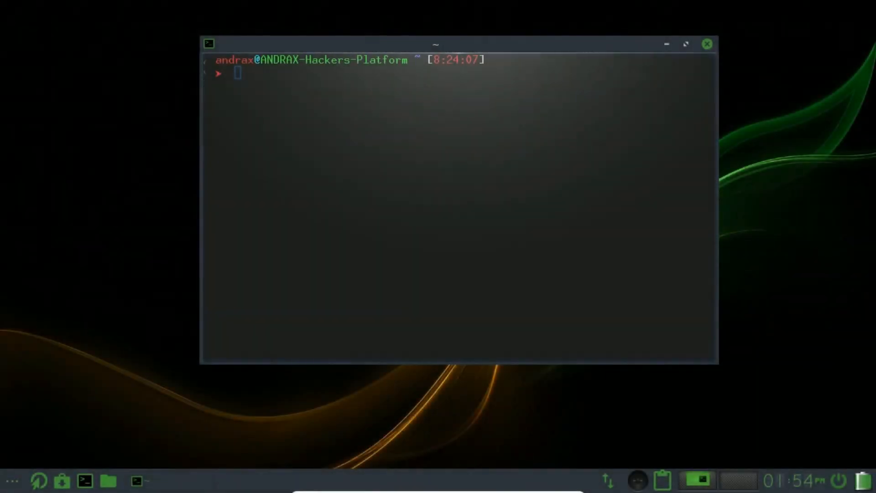
text(sudo service vnc stop)
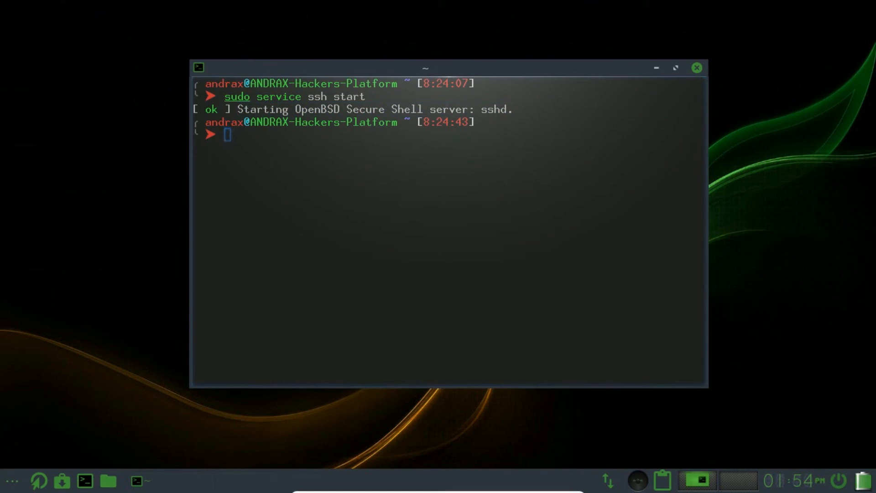
mouse_move(580, 226)
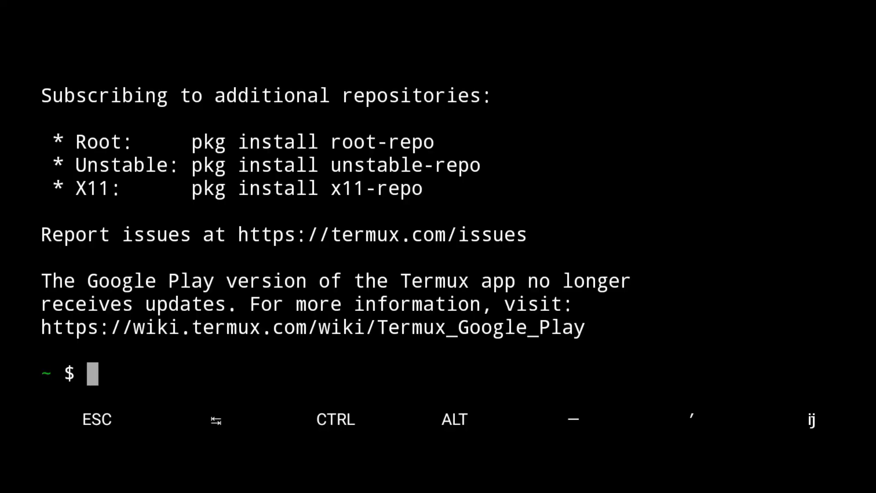
Update Termux packages and install openssh with pkg
text(pkg)
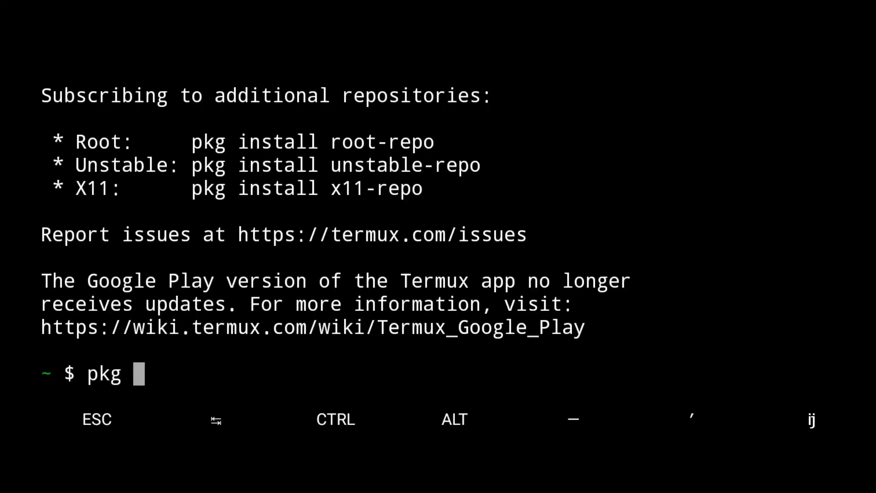
text(update)
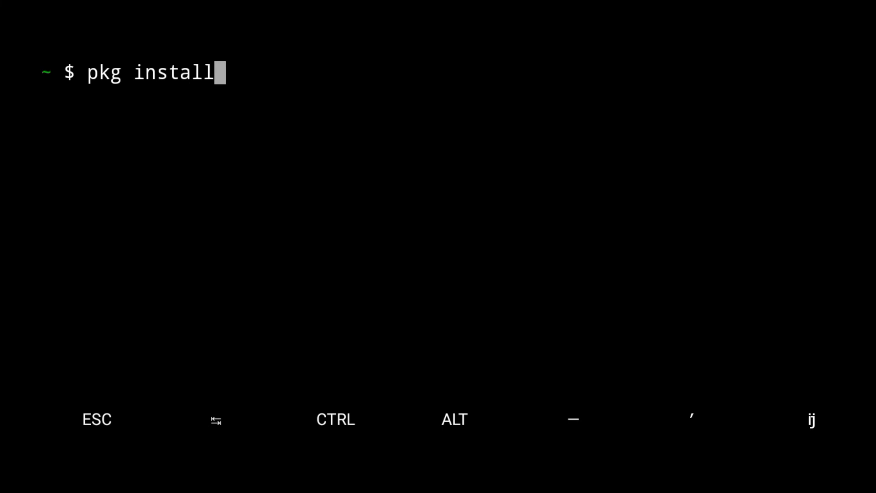
text(openssh)
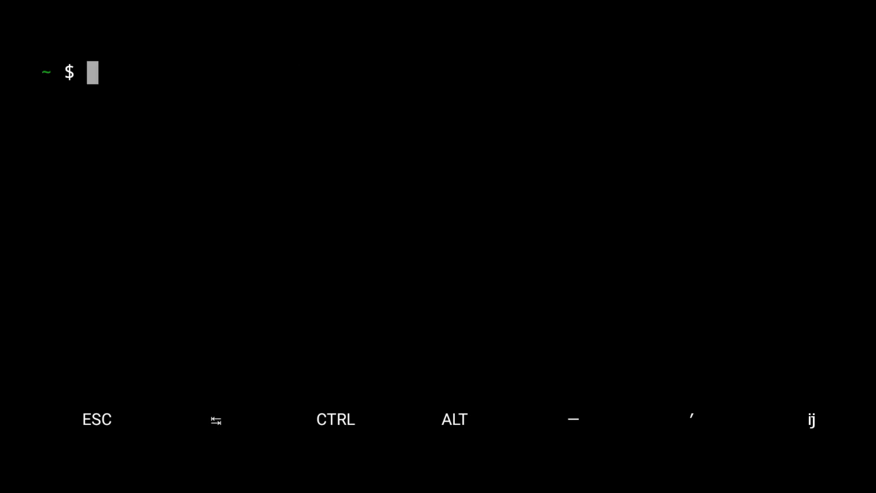
text(ss)
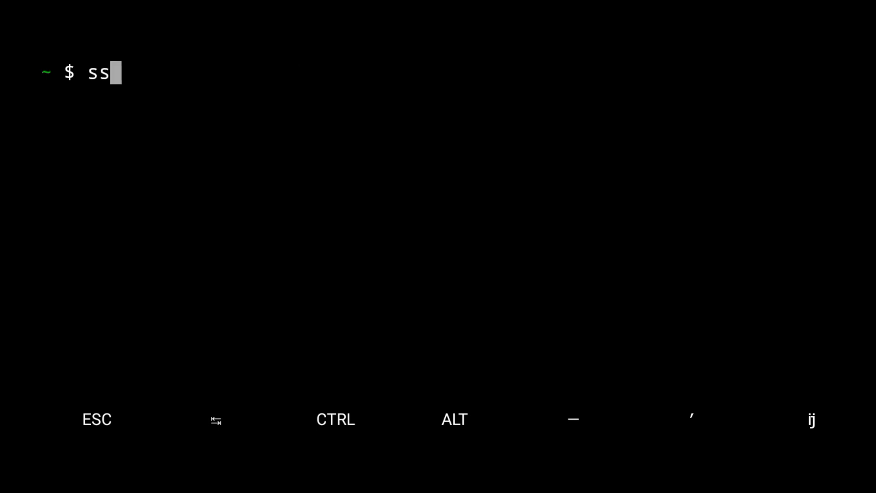
text(h)
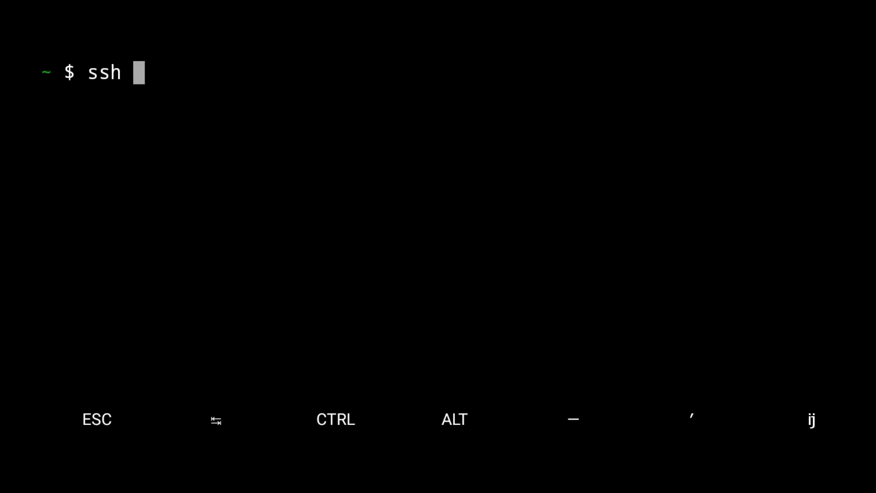
text(andrax)
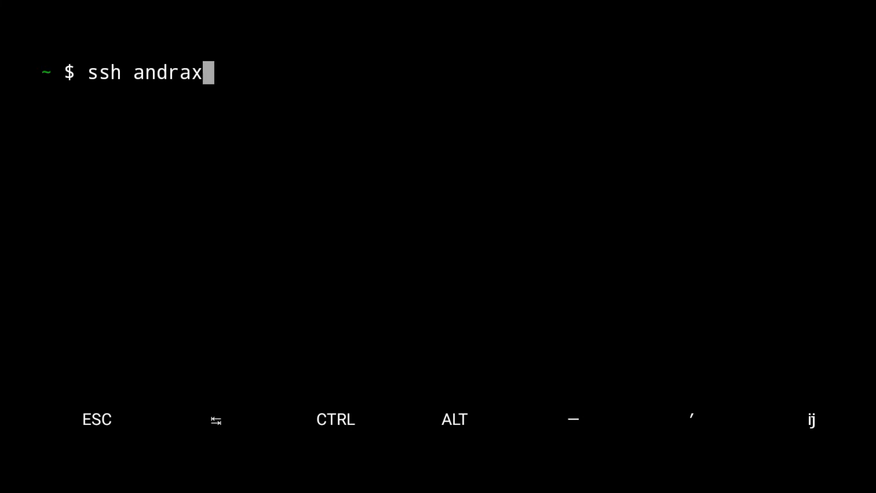
text(@192.16)
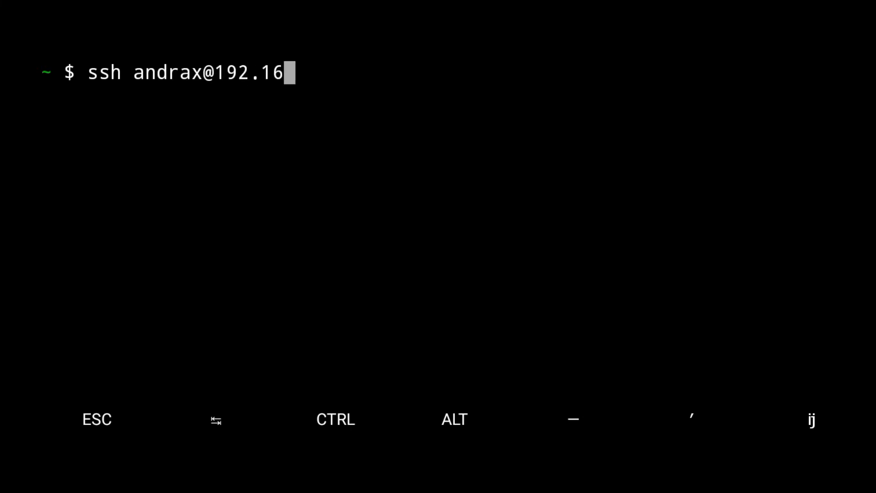
text(8.43.)
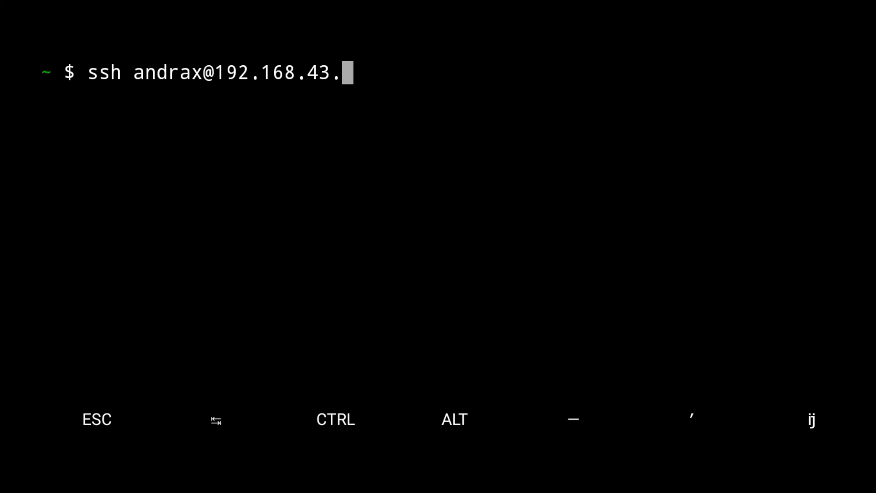
text(112)
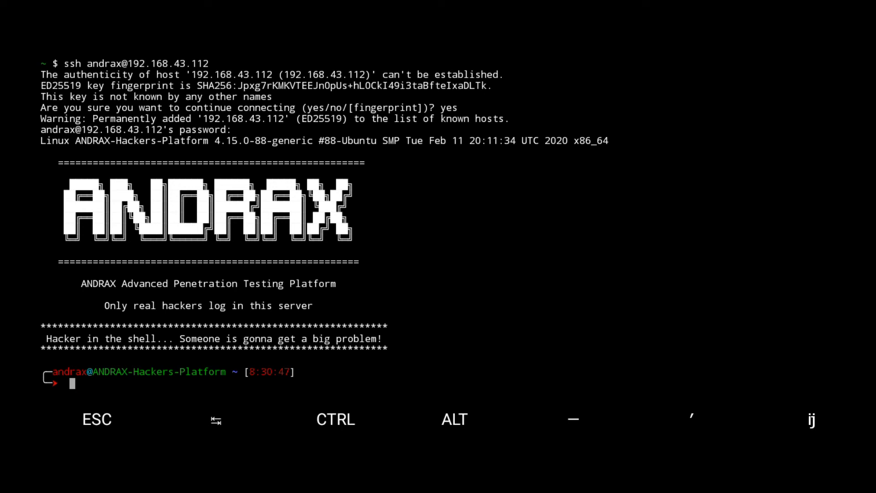
text(nmap)
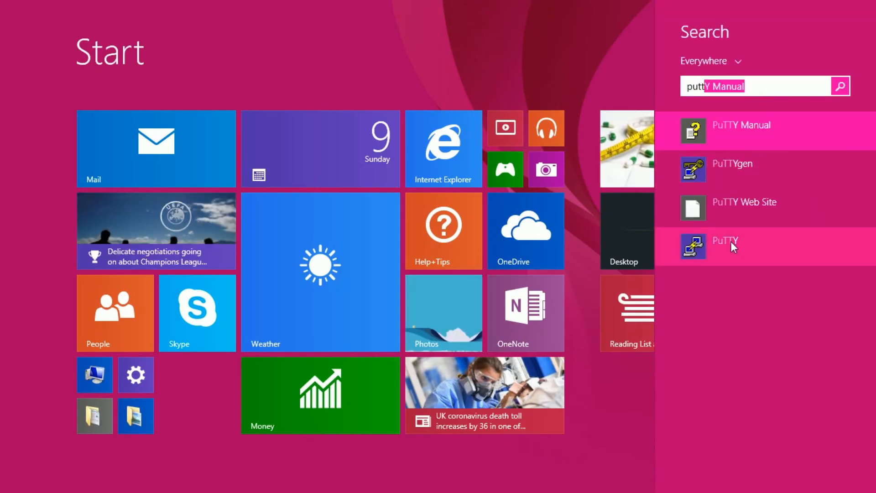
Connect PuTTY to 192.168.43.112, log in as andrax, and maximize the window
click(725, 241)
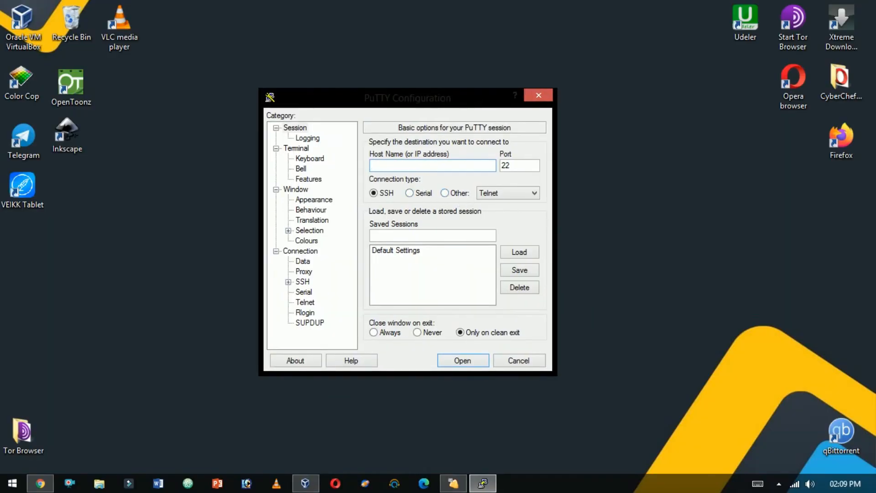
text(192.168.43.112)
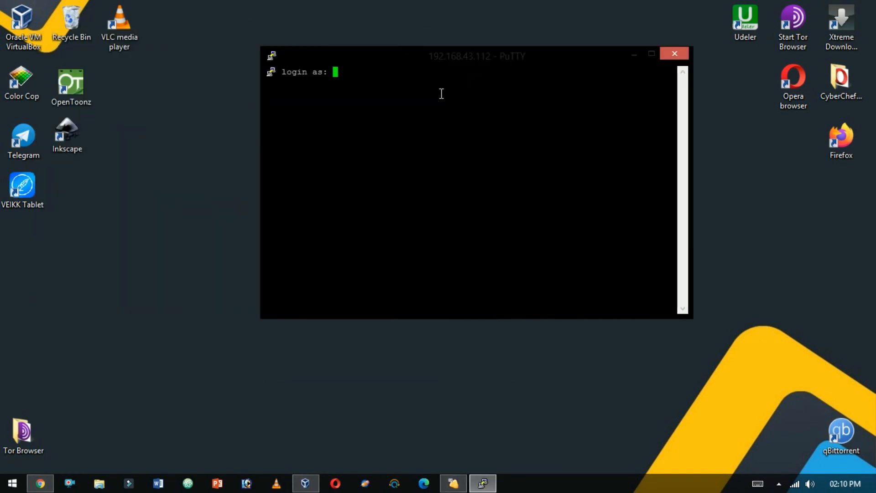
text(andrax)
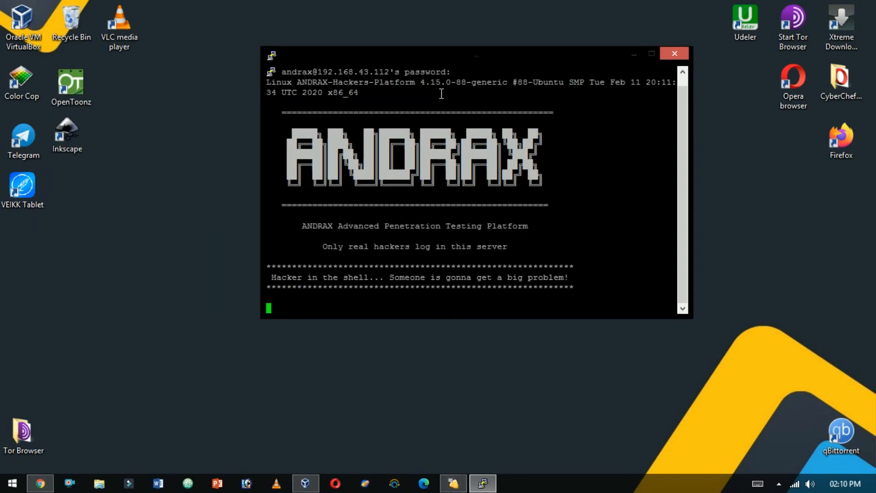
click(651, 53)
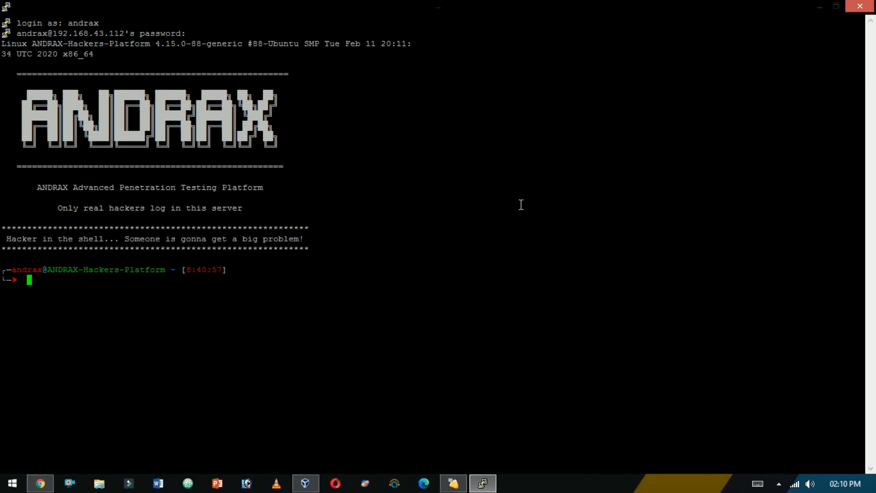